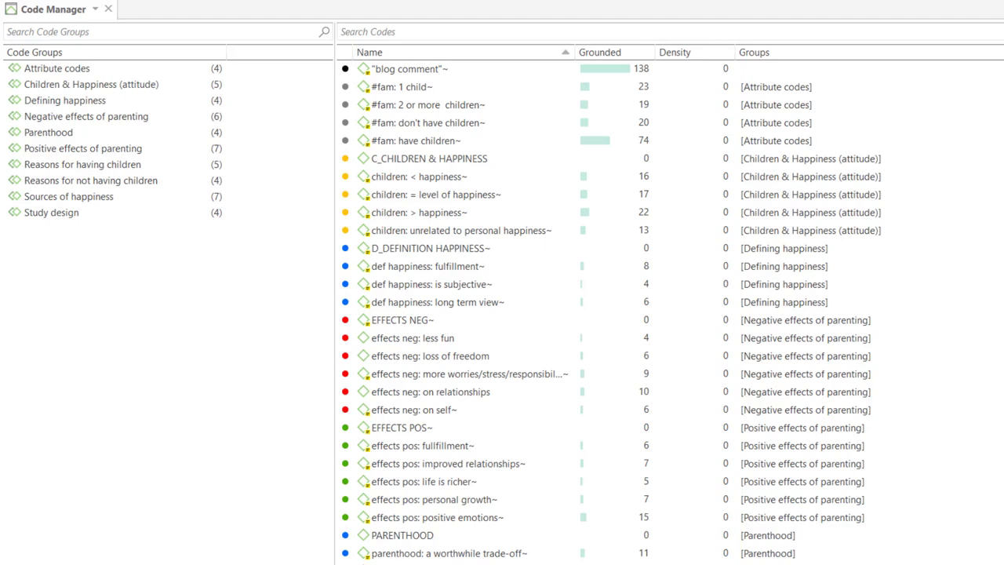
- Select children: > happiness and def happiness: fulfillment, then open the chosen codes as a network
{"action": "left_click", "coordinate": [419, 211]}
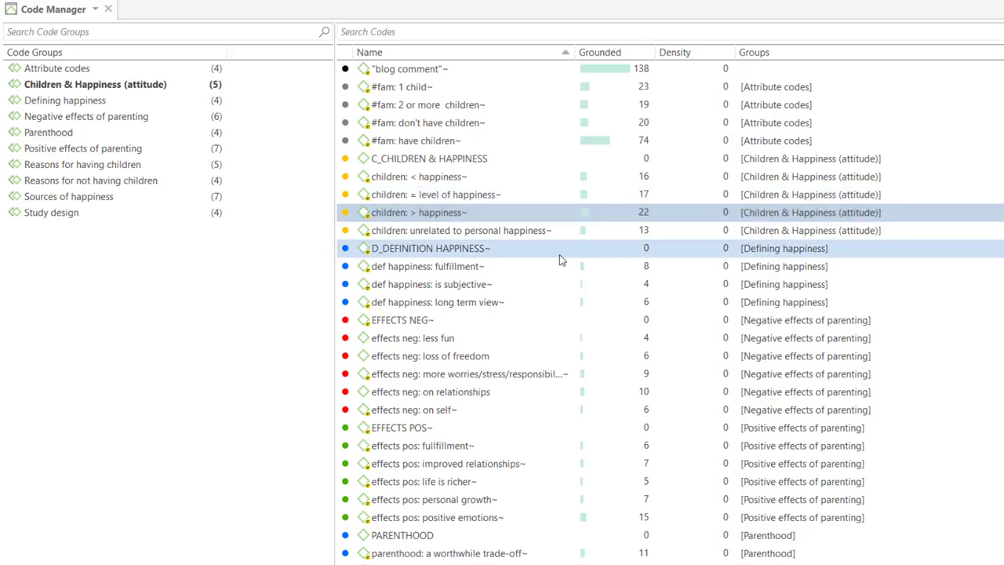
{"action": "left_click", "coordinate": [425, 266]}
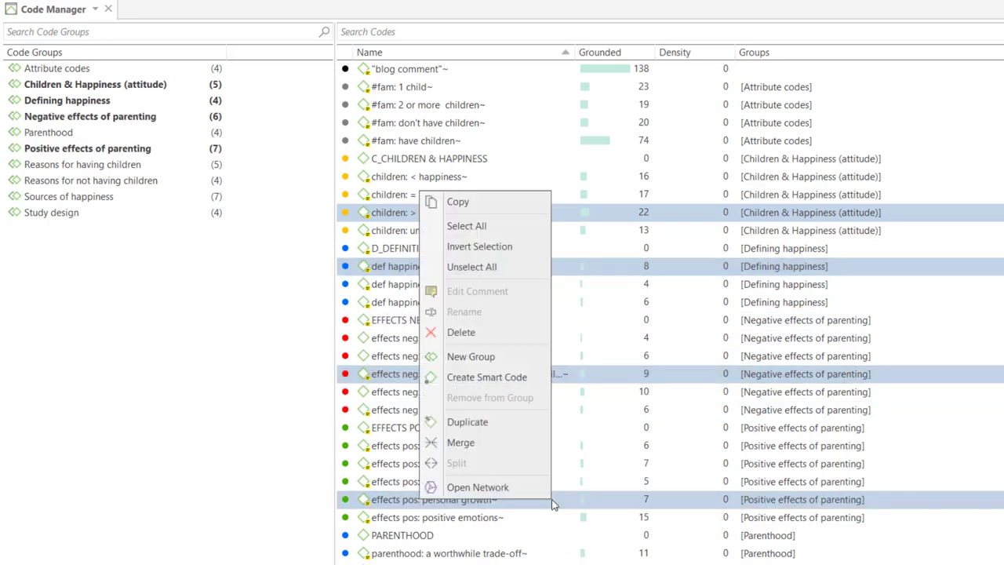
{"action": "mouse_move", "coordinate": [477, 487]}
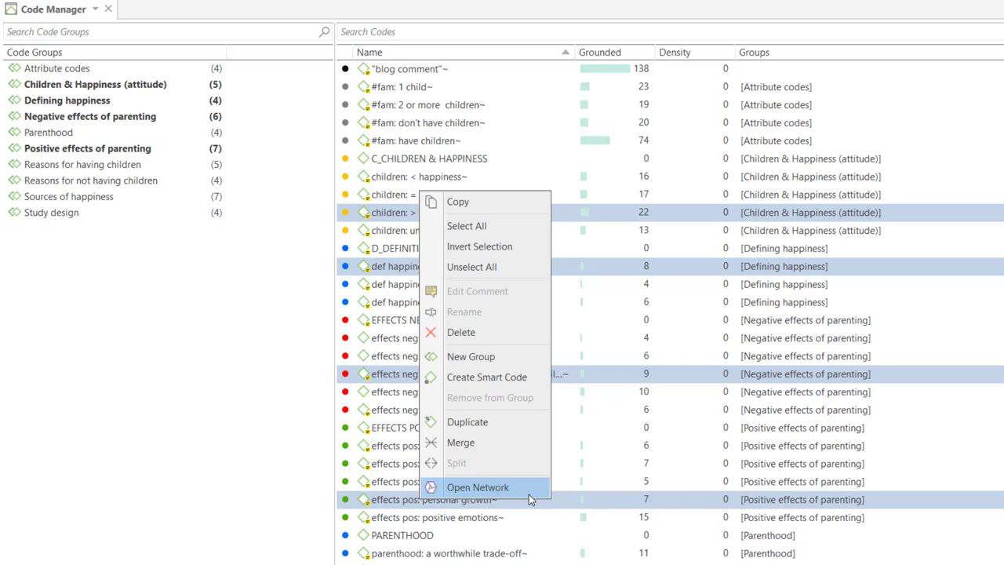
{"action": "left_click", "coordinate": [477, 487]}
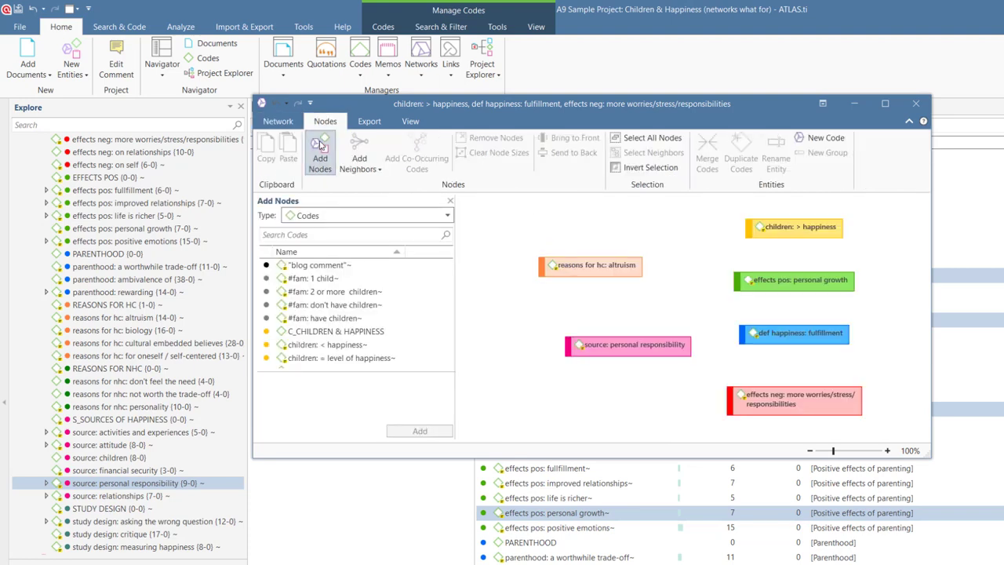
{"action": "mouse_move", "coordinate": [320, 169]}
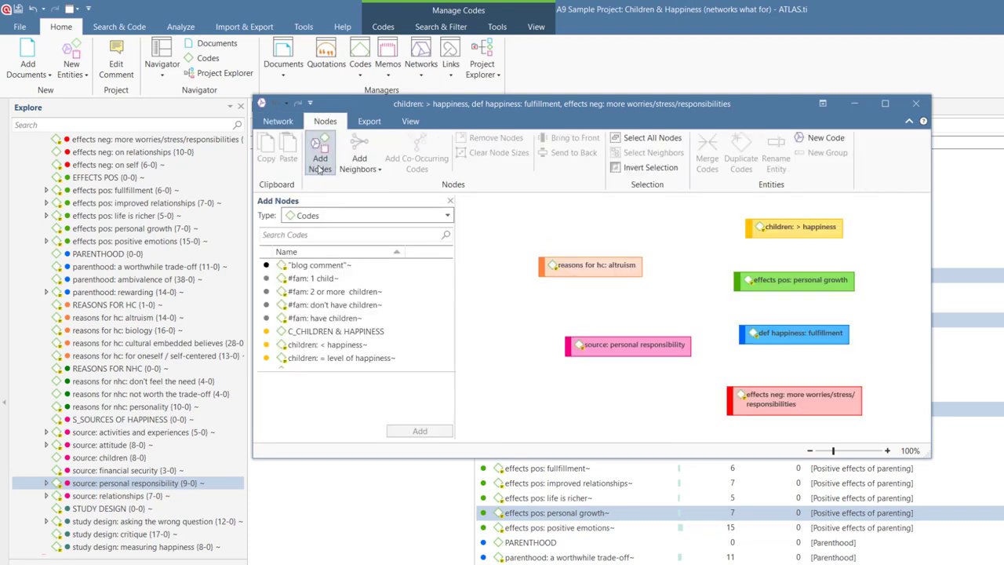
- Close the Add Nodes pane once #fam: 1 child is in the network
{"action": "left_click", "coordinate": [321, 278]}
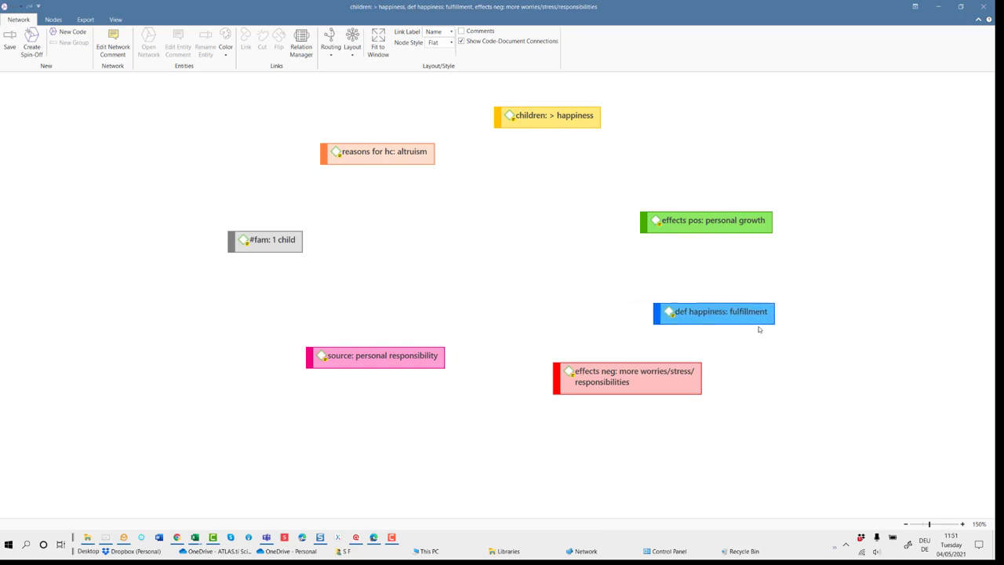
- Centre effects neg and link reasons for hc: altruism to children: > happiness as 'is associated with'
{"action": "left_click_drag", "start_coordinate": [627, 376], "coordinate": [501, 248]}
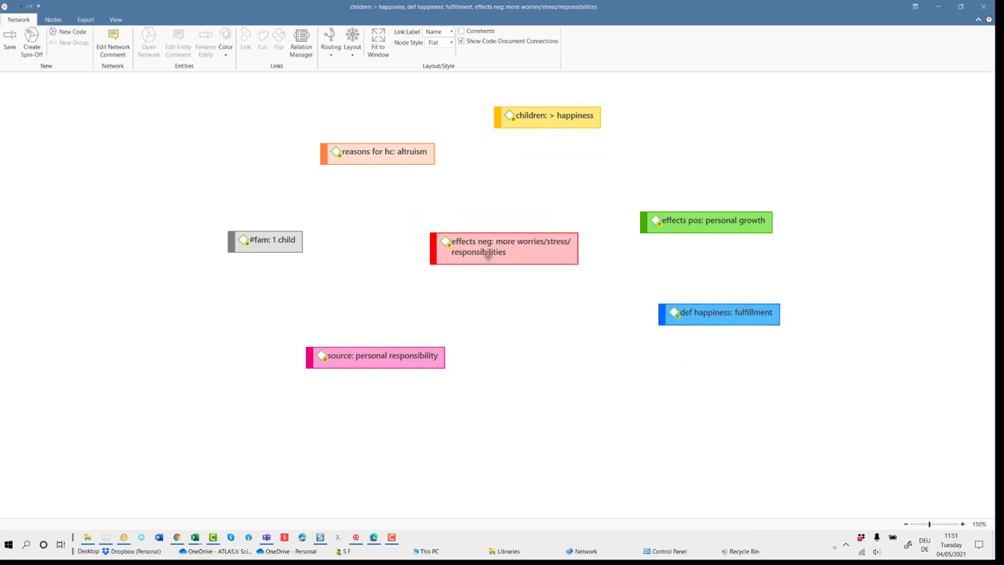
{"action": "left_click", "coordinate": [377, 152]}
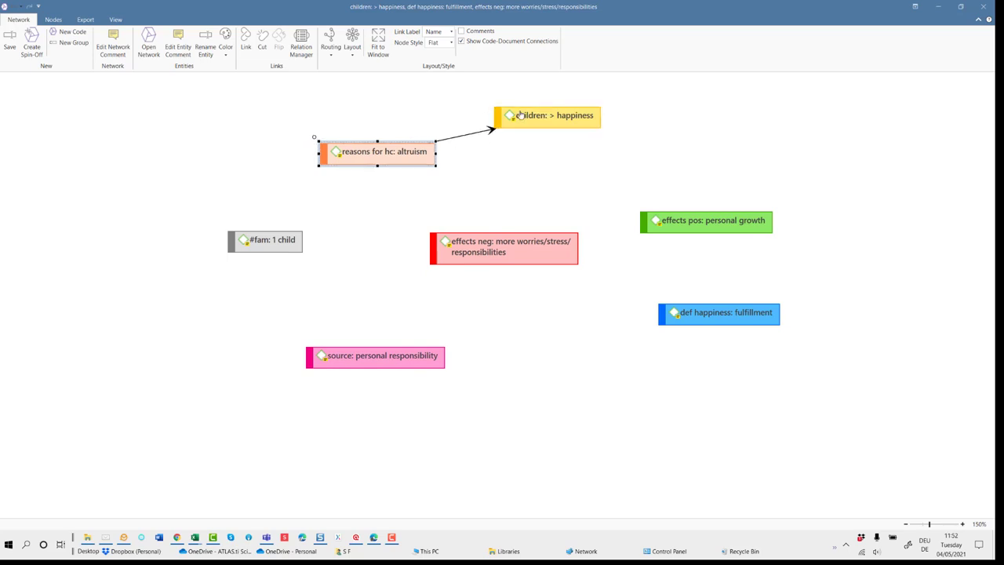
{"action": "left_click", "coordinate": [482, 126]}
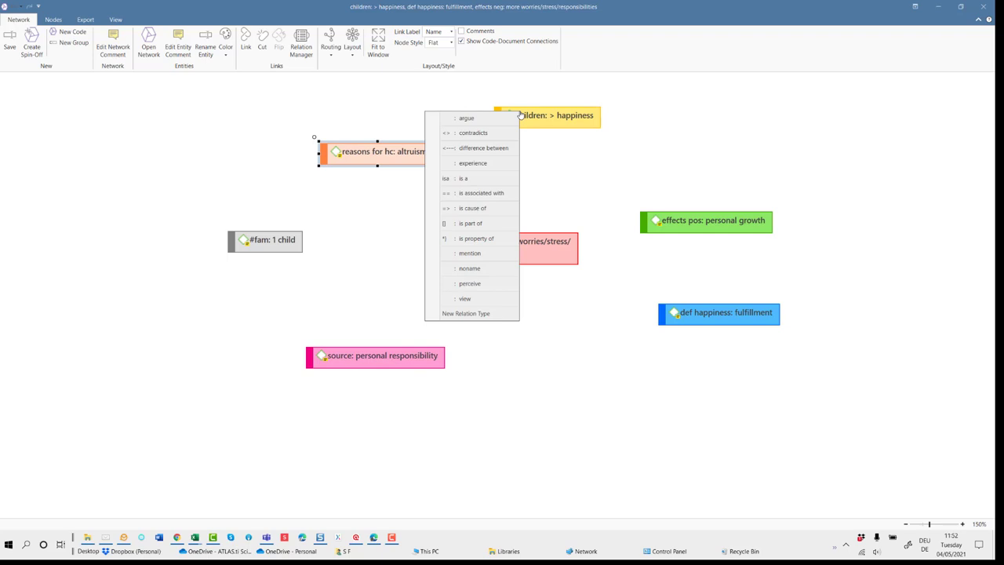
{"action": "mouse_move", "coordinate": [482, 193]}
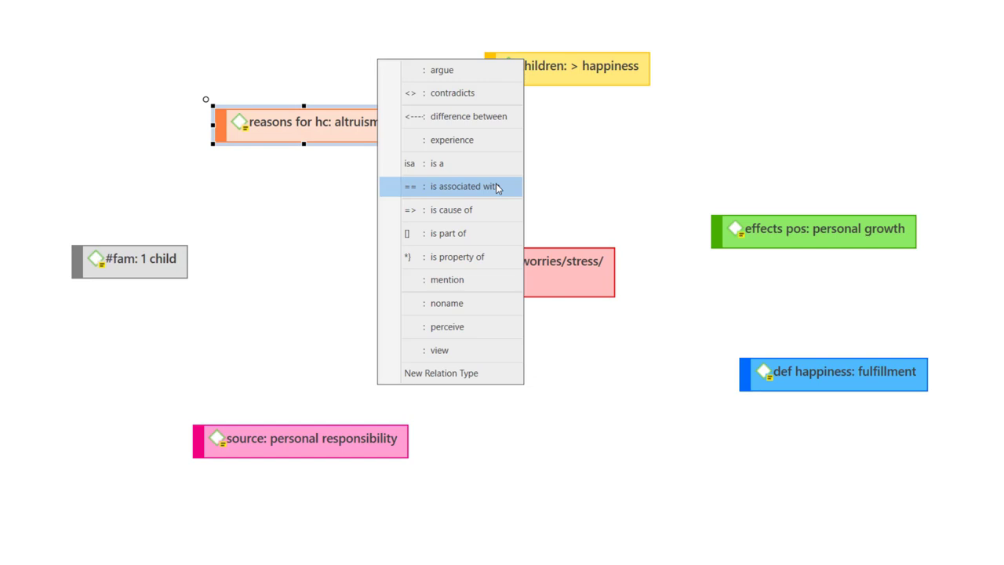
{"action": "left_click", "coordinate": [463, 186]}
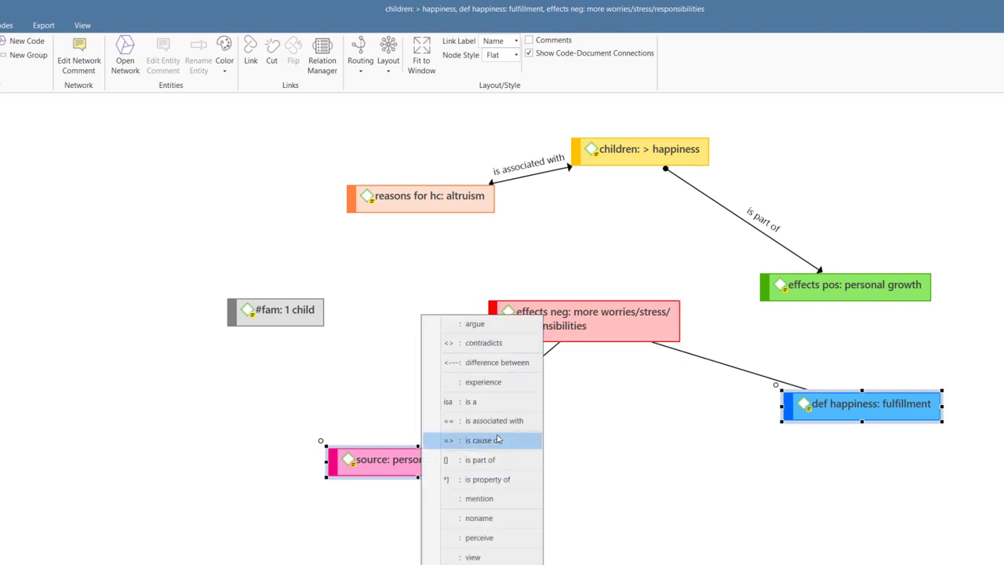
- Set the new link's relation to 'is cause of'
{"action": "left_click", "coordinate": [483, 441]}
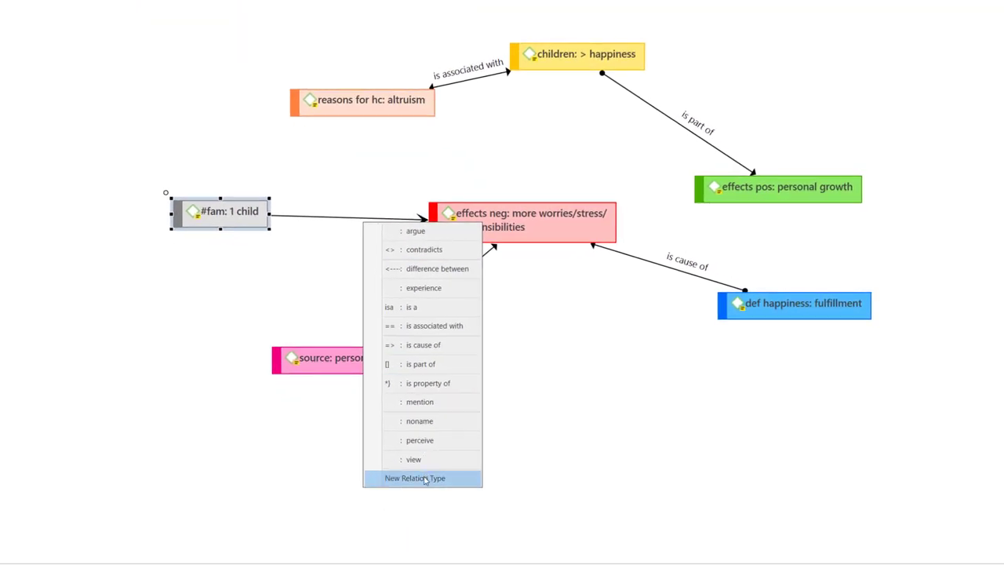
- Create a teal, asymmetric 'is reason for' relation type and apply it to the link
{"action": "left_click", "coordinate": [420, 478]}
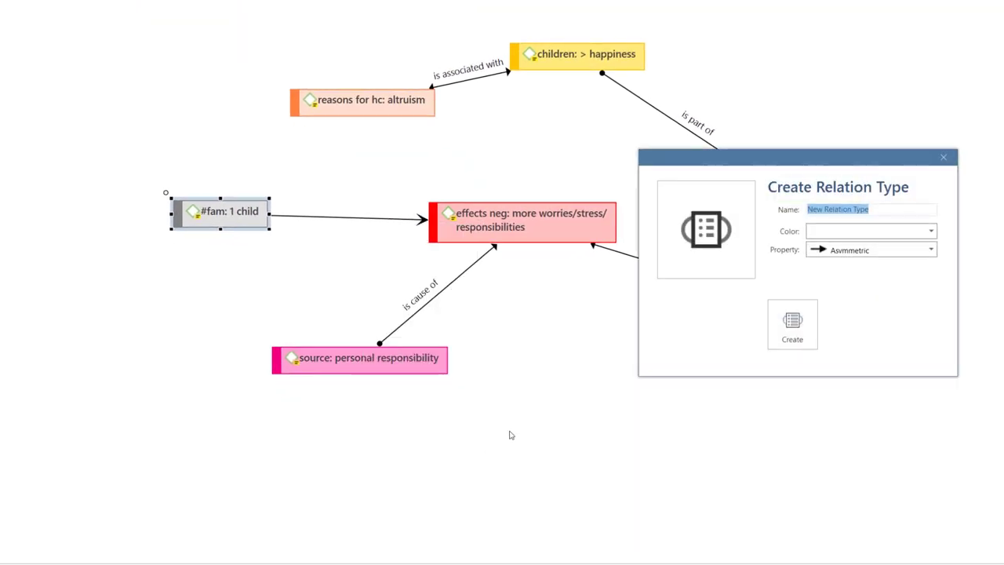
{"action": "type", "text": "is"}
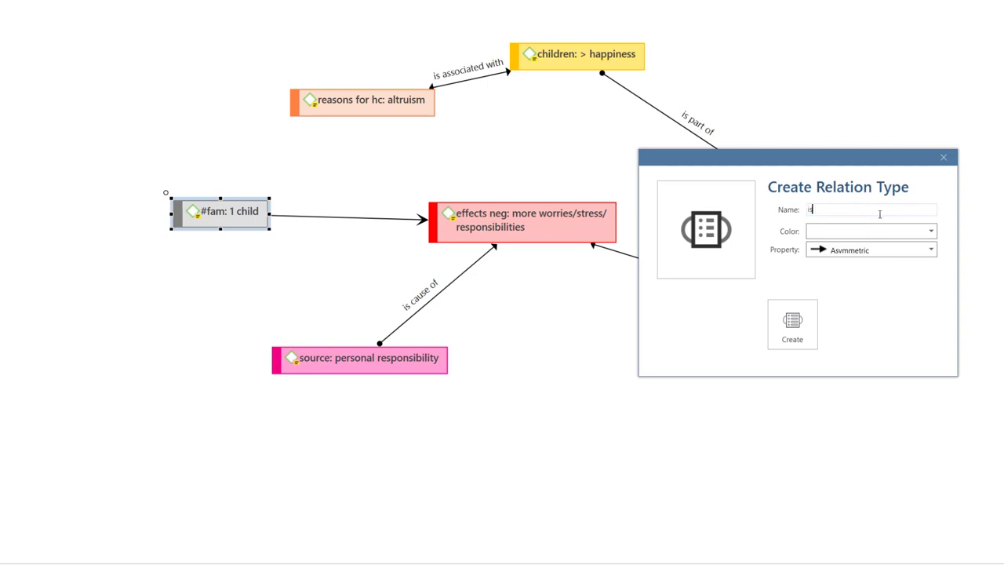
{"action": "type", "text": "s reason for"}
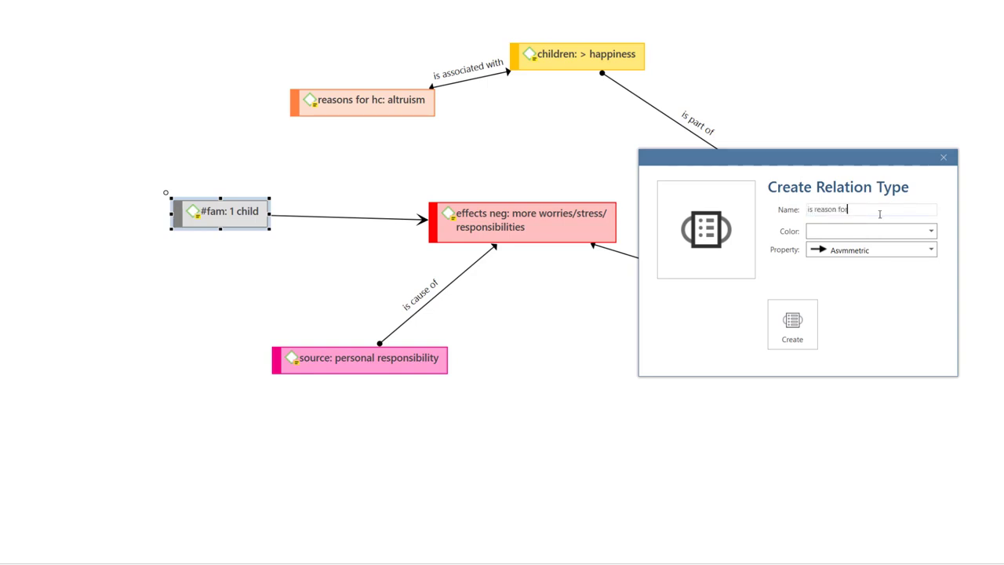
{"action": "left_click", "coordinate": [931, 230]}
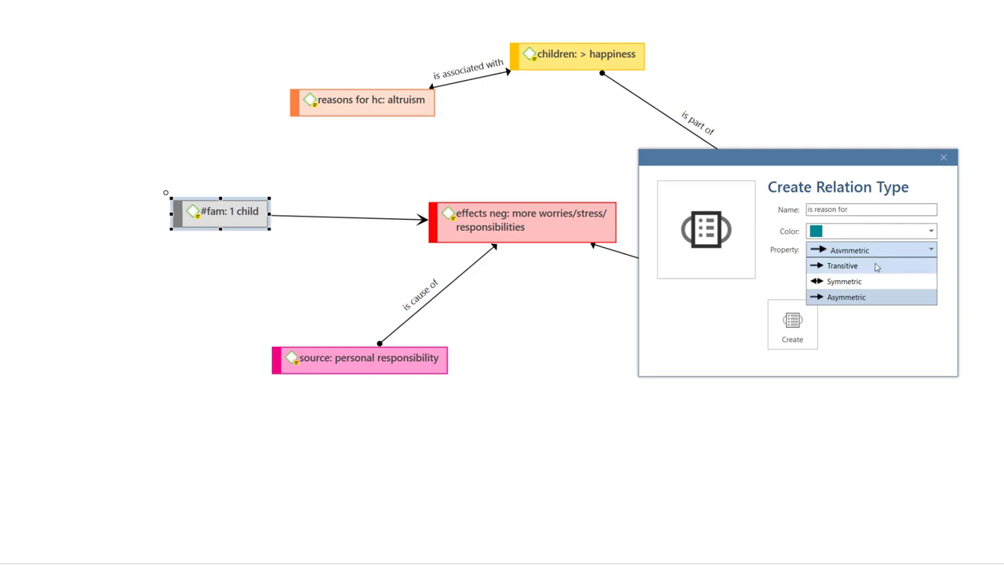
{"action": "left_click", "coordinate": [848, 249]}
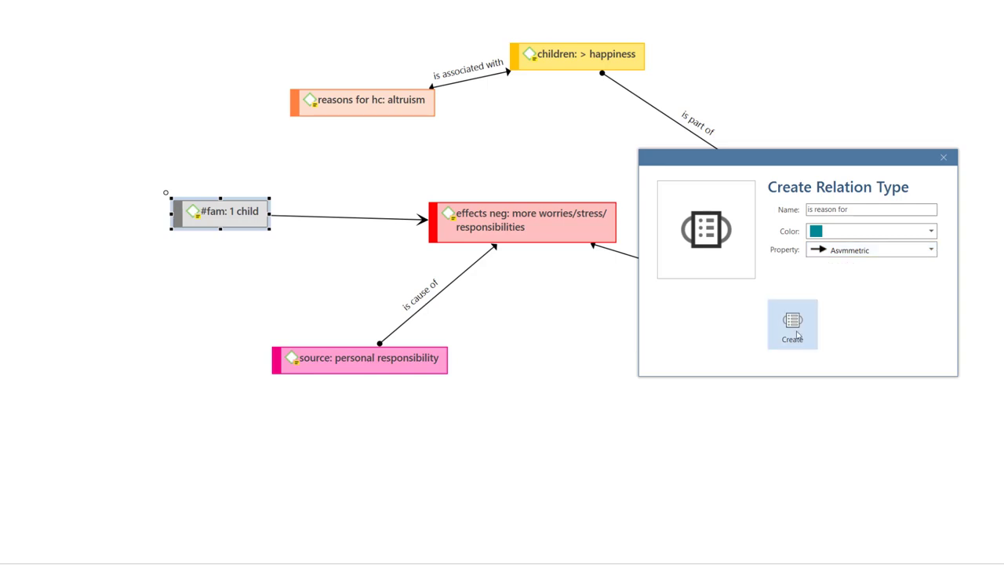
{"action": "left_click", "coordinate": [792, 324]}
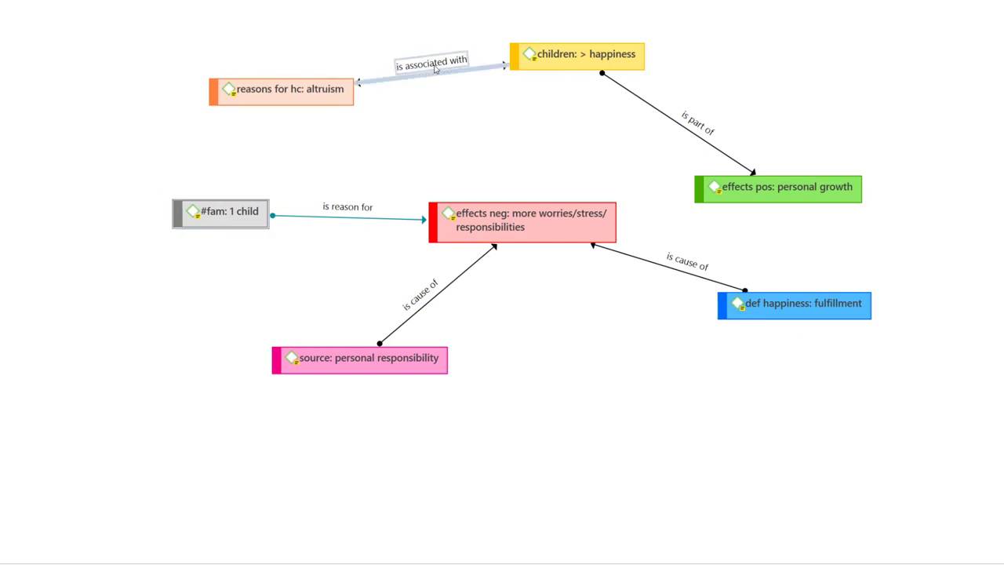
- Comment the 'is associated with' link and flip the 'is reason for' link's direction
{"action": "right_click", "coordinate": [436, 65]}
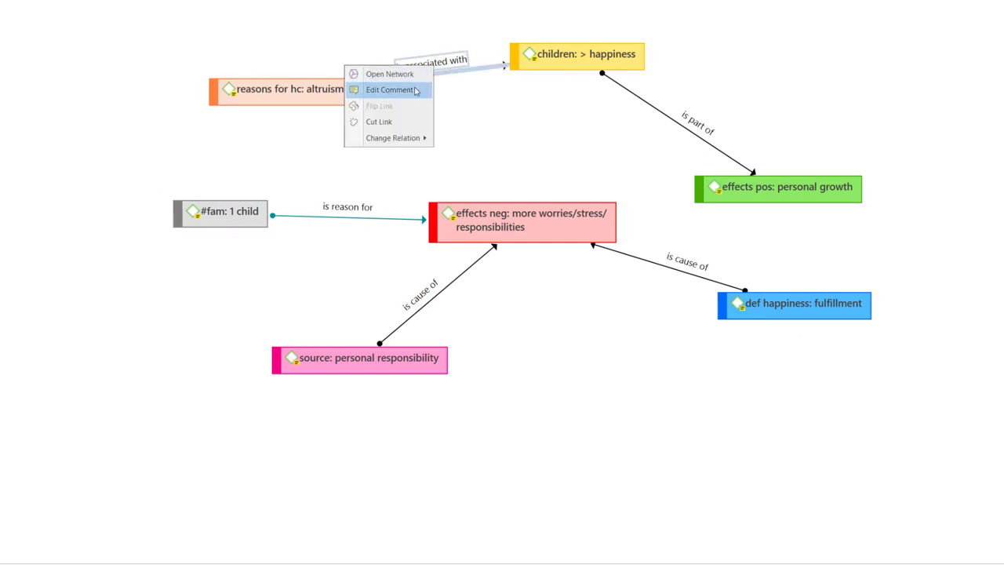
{"action": "left_click", "coordinate": [387, 90]}
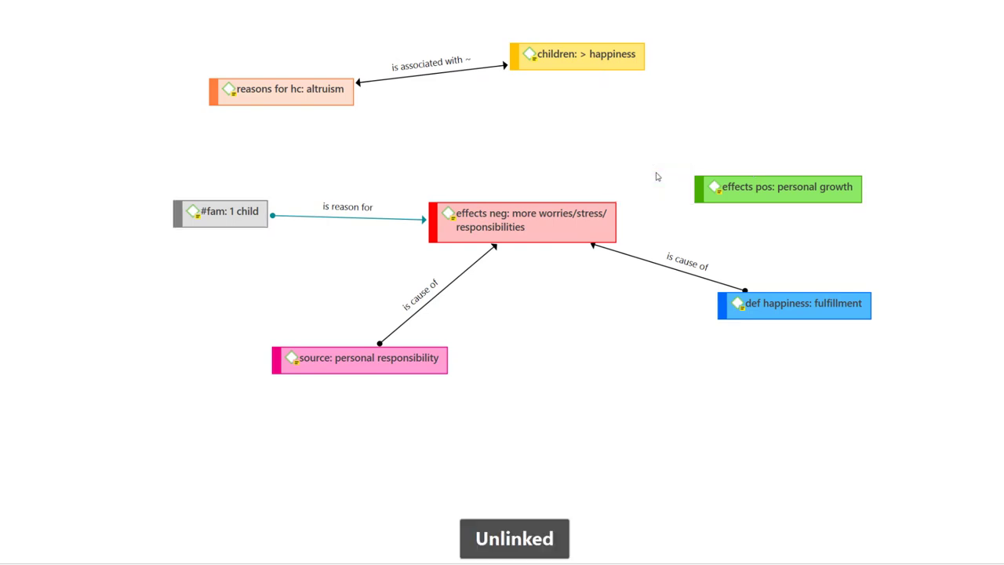
{"action": "right_click", "coordinate": [345, 207]}
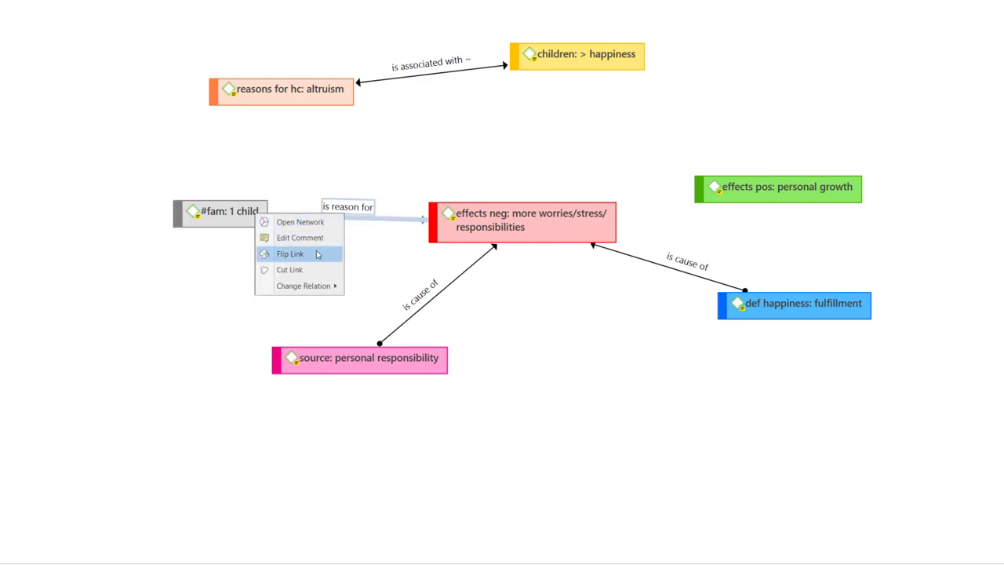
{"action": "left_click", "coordinate": [291, 253]}
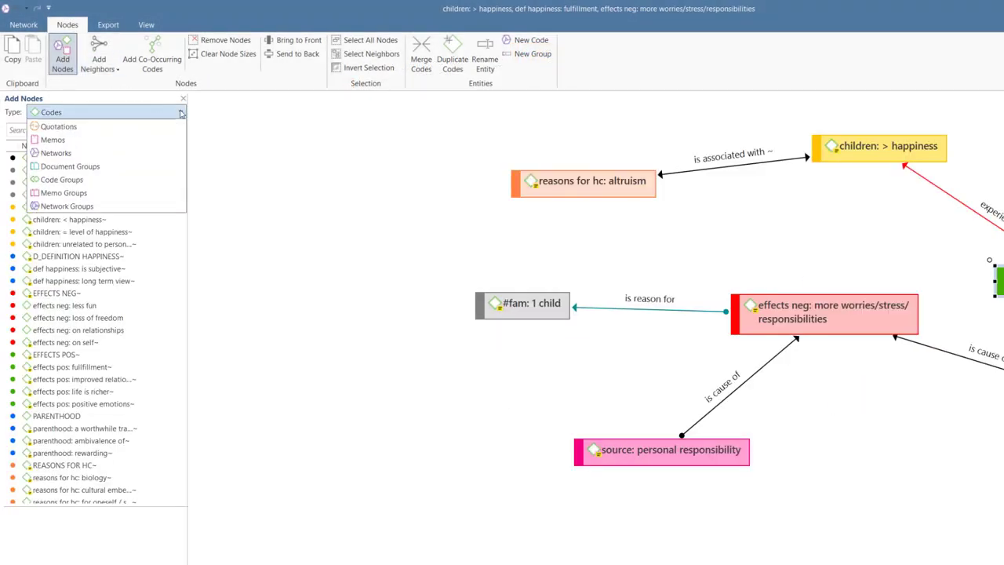
- Add document 3_Parenting blog: reader comments from Add Nodes and move it to the top
{"action": "left_click", "coordinate": [181, 112]}
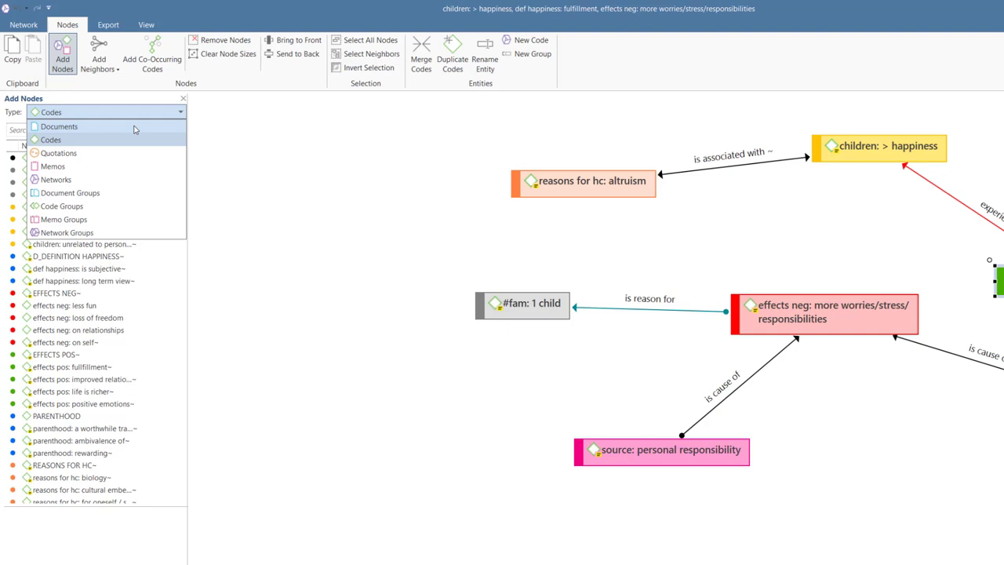
{"action": "left_click", "coordinate": [60, 126]}
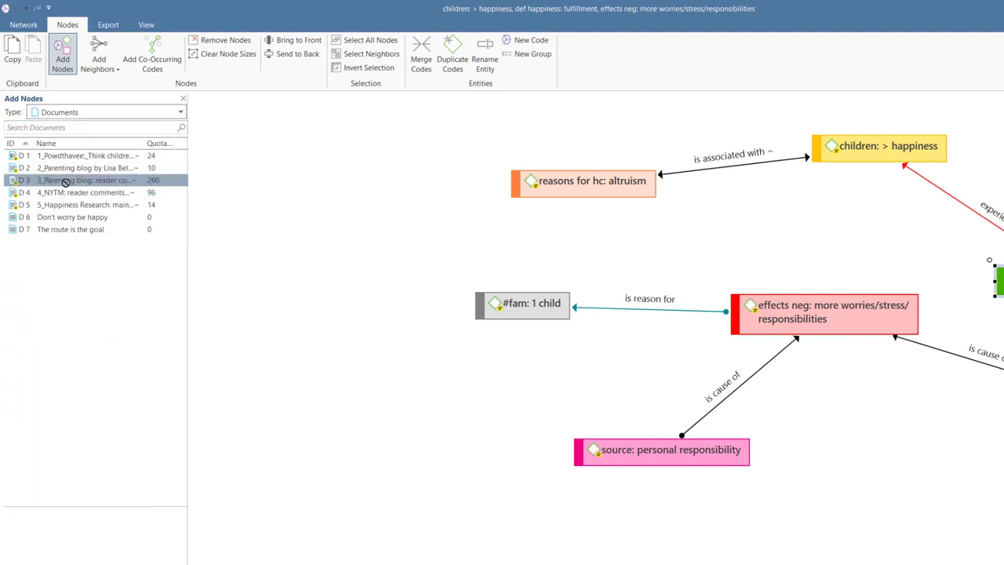
{"action": "left_click_drag", "start_coordinate": [64, 179], "coordinate": [343, 157]}
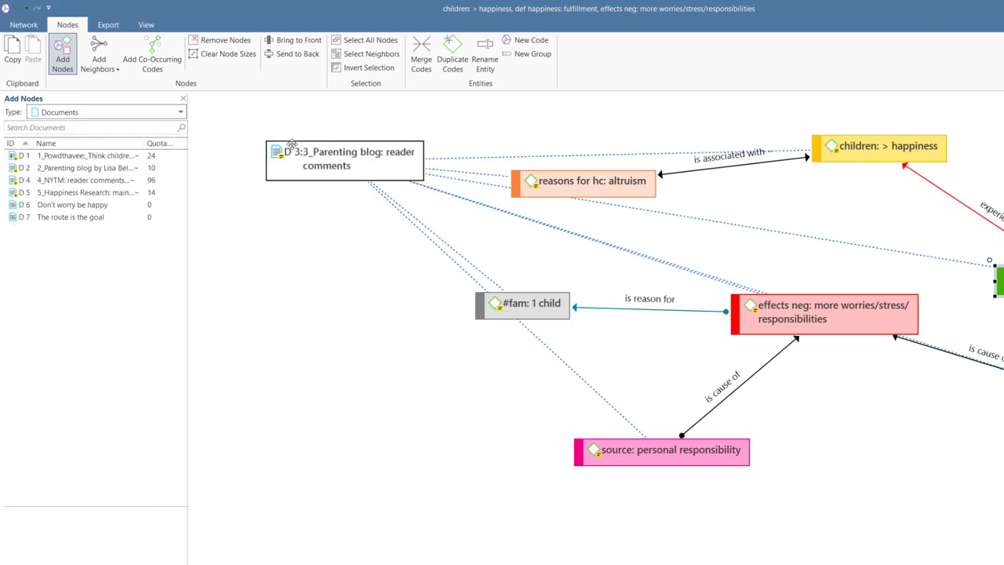
{"action": "left_click_drag", "start_coordinate": [344, 158], "coordinate": [443, 120]}
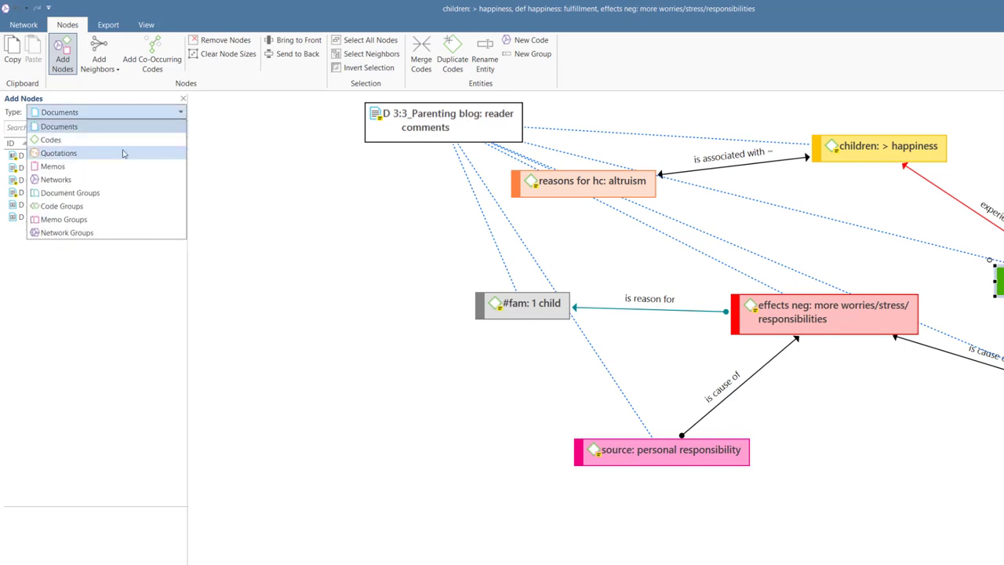
- Switch Add Nodes to Quotations and drag quotation 3:11 into the network
{"action": "left_click", "coordinate": [62, 153]}
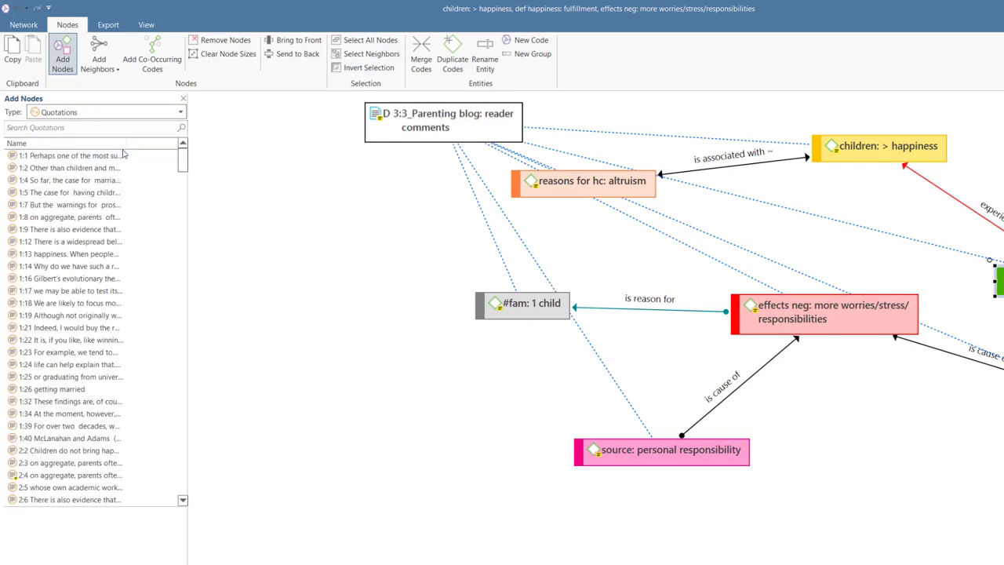
{"action": "scroll", "scroll_direction": "down", "scroll_amount": 3}
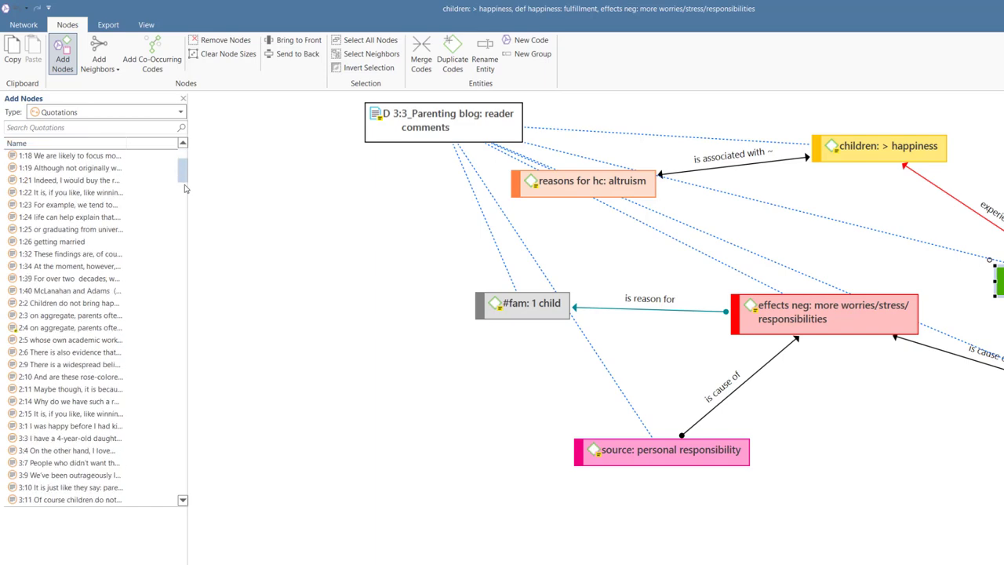
{"action": "scroll", "scroll_direction": "down", "scroll_amount": 3}
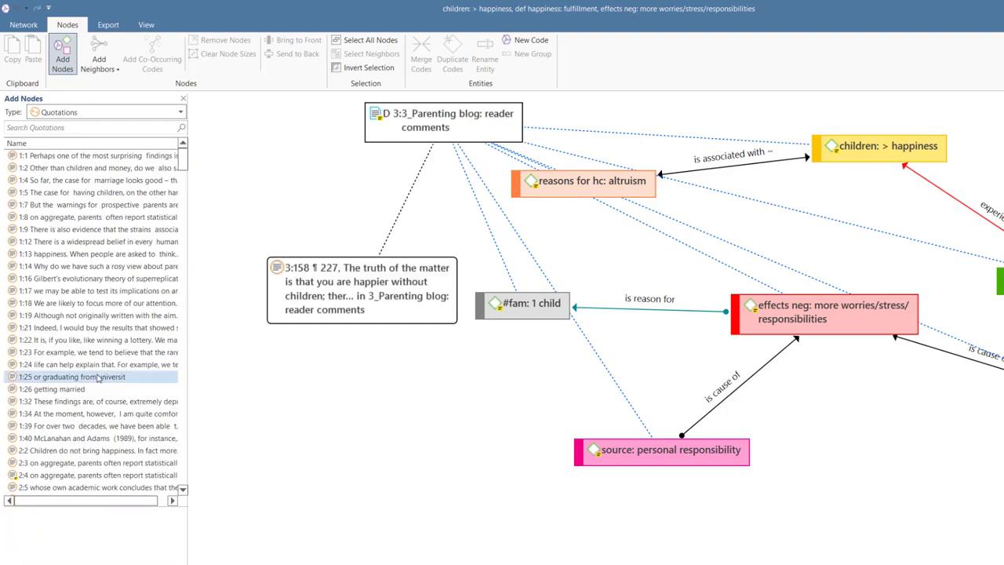
{"action": "left_click", "coordinate": [94, 399]}
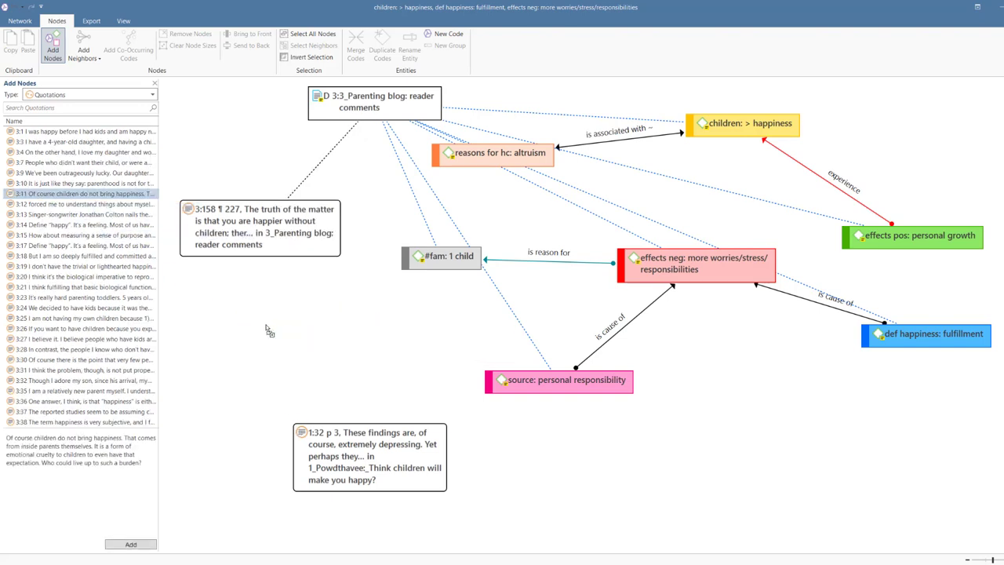
{"action": "left_click_drag", "start_coordinate": [82, 194], "coordinate": [345, 353]}
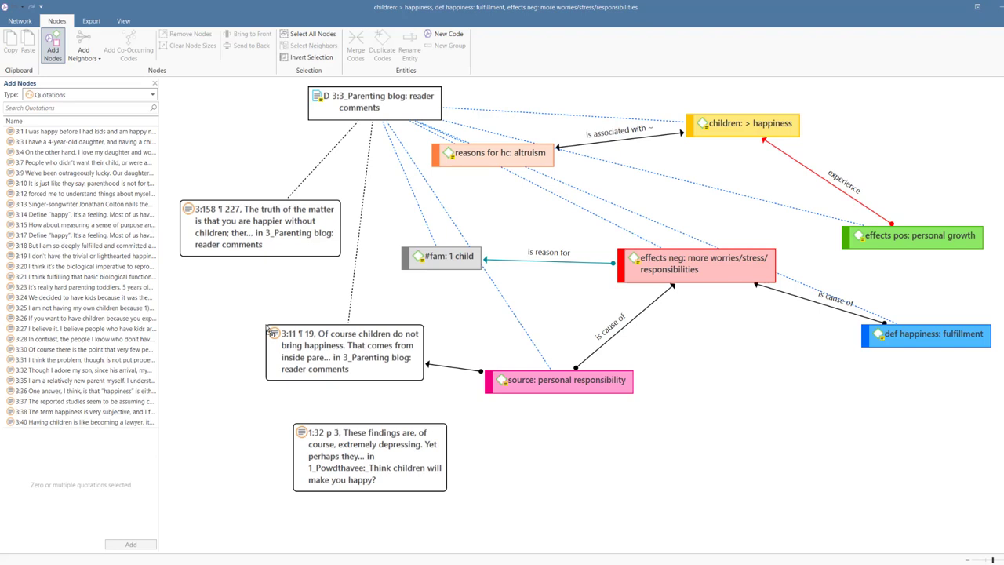
{"action": "left_click", "coordinate": [157, 104]}
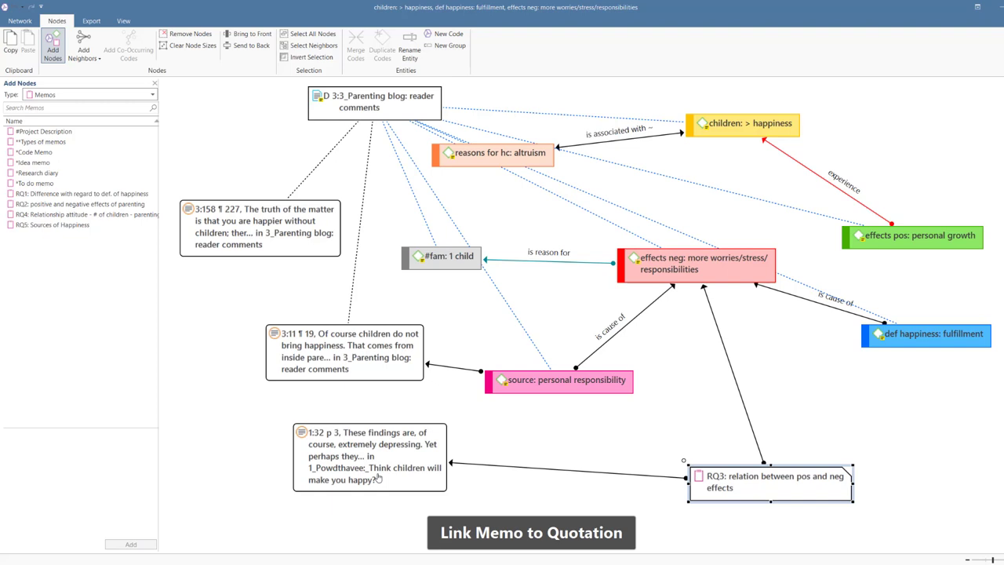
- Complete the link from the RQ3 memo to quotation 1:32
{"action": "left_click", "coordinate": [370, 467]}
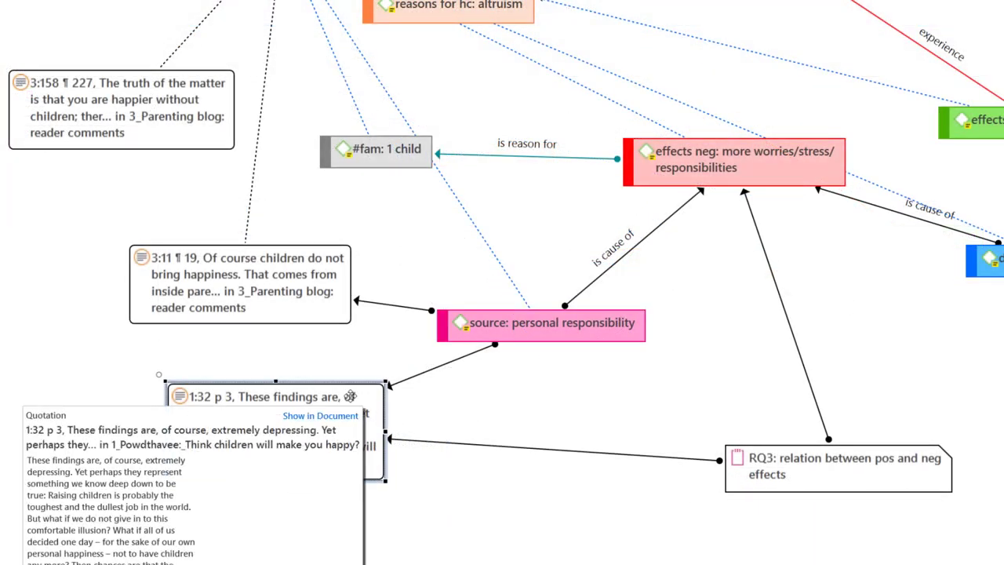
{"action": "mouse_move", "coordinate": [320, 422]}
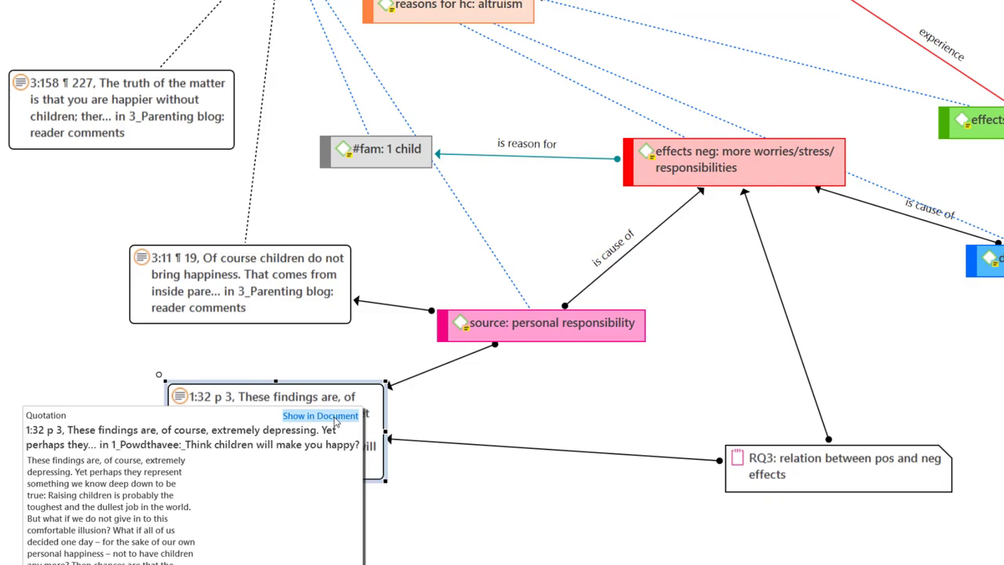
- Open quotation 1:32 in 1_Powdthavee: Think children will make you happy? via Show in Document
{"action": "left_click", "coordinate": [321, 415]}
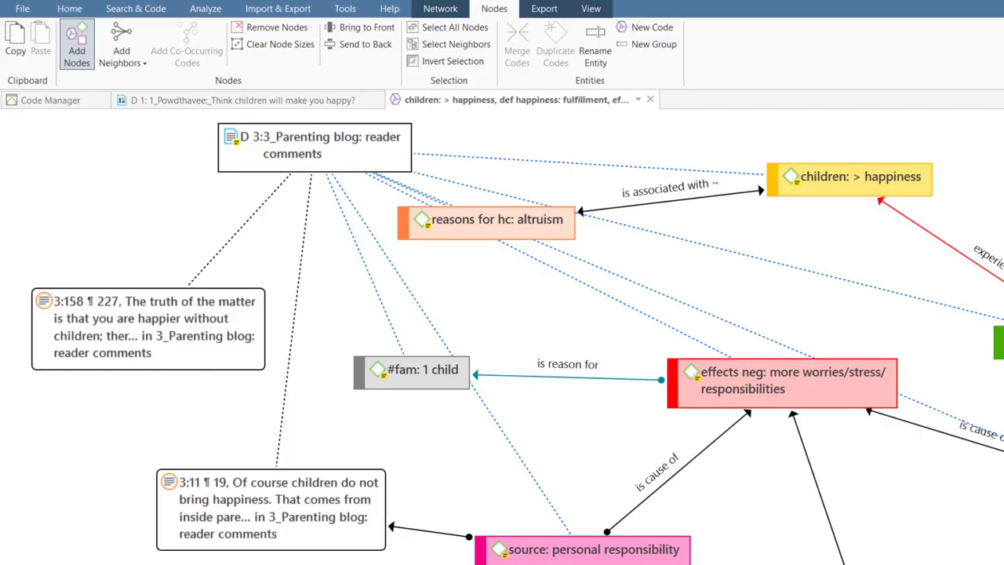
- Open the context options for the 'Parenting blog: reader comments' document node D 3:3
{"action": "right_click", "coordinate": [314, 148]}
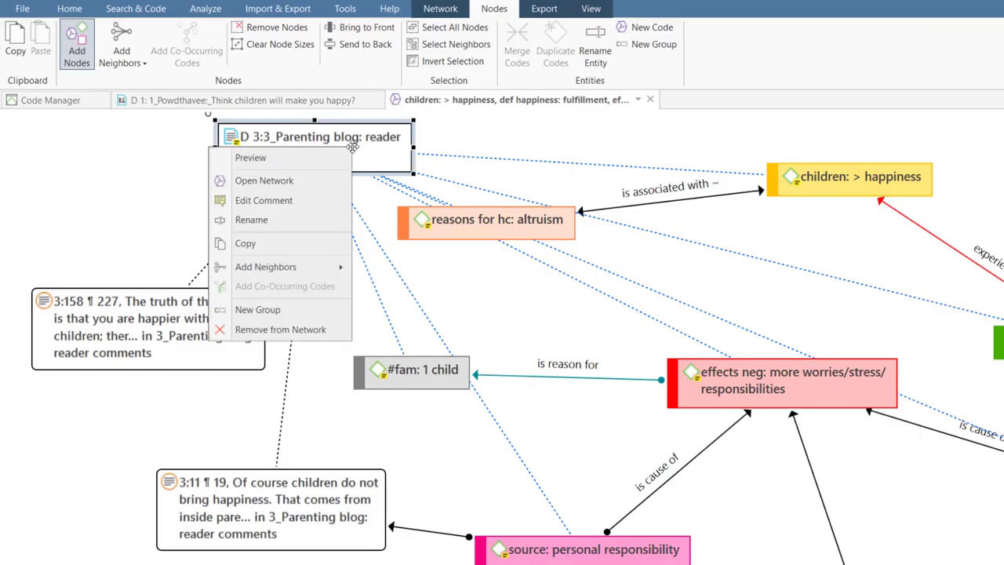
{"action": "mouse_move", "coordinate": [299, 337]}
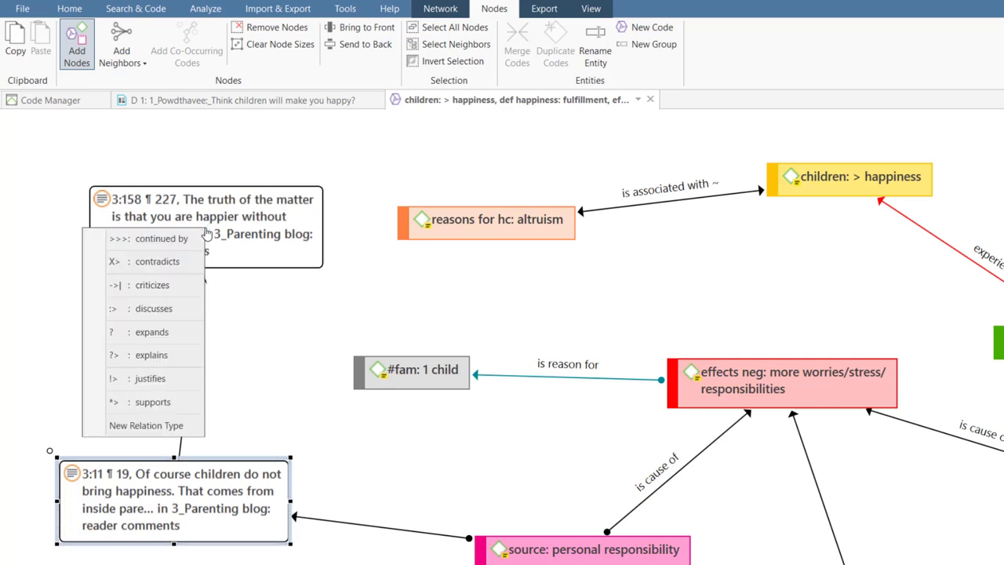
{"action": "mouse_move", "coordinate": [180, 308]}
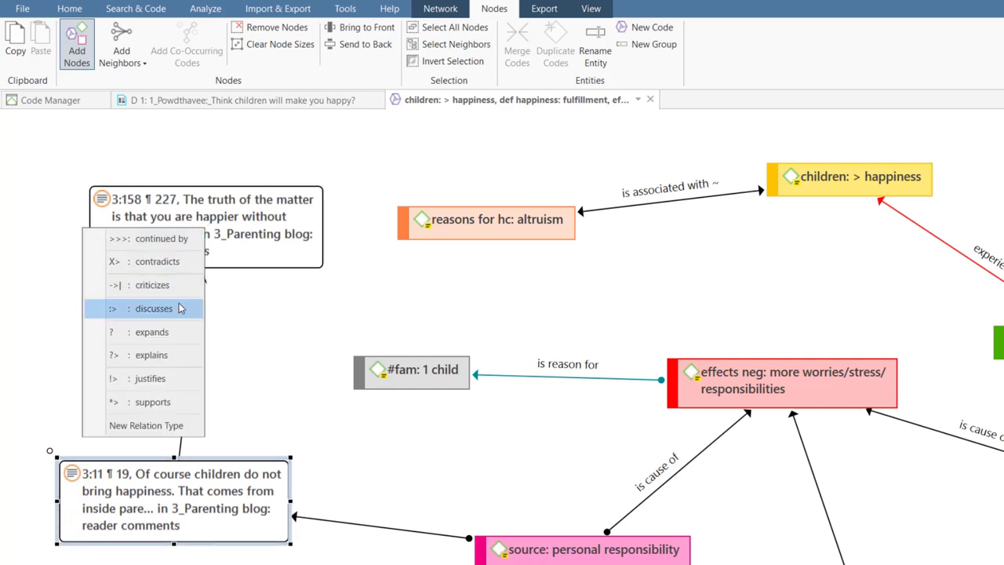
- Choose 'discusses' as the relation linking quotation 3:11 to quotation 3:158
{"action": "left_click", "coordinate": [154, 308]}
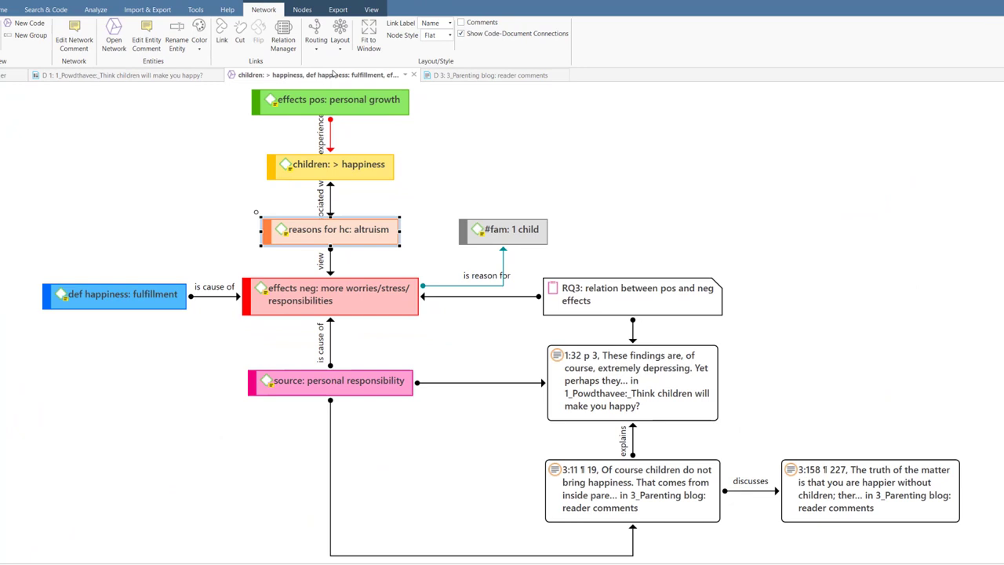
- Apply a new automatic layout with right-angled link routing and open the Relation Manager
{"action": "left_click", "coordinate": [346, 39]}
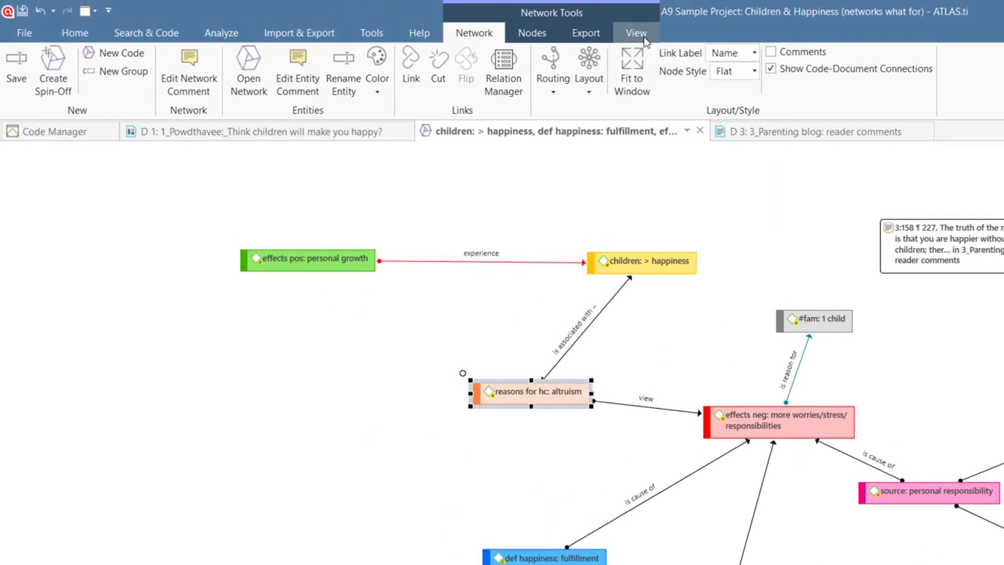
{"action": "left_click", "coordinate": [636, 32]}
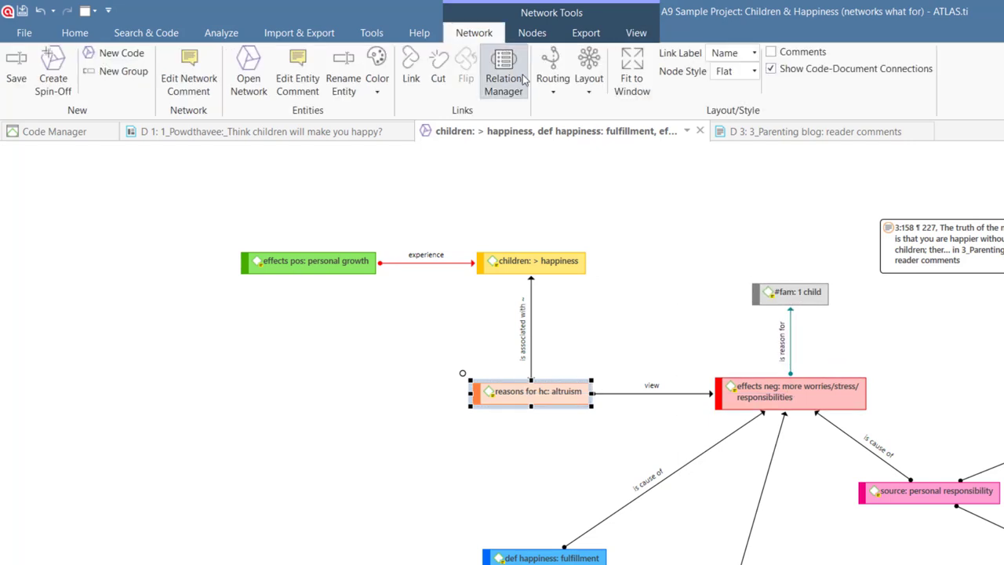
{"action": "left_click", "coordinate": [551, 70]}
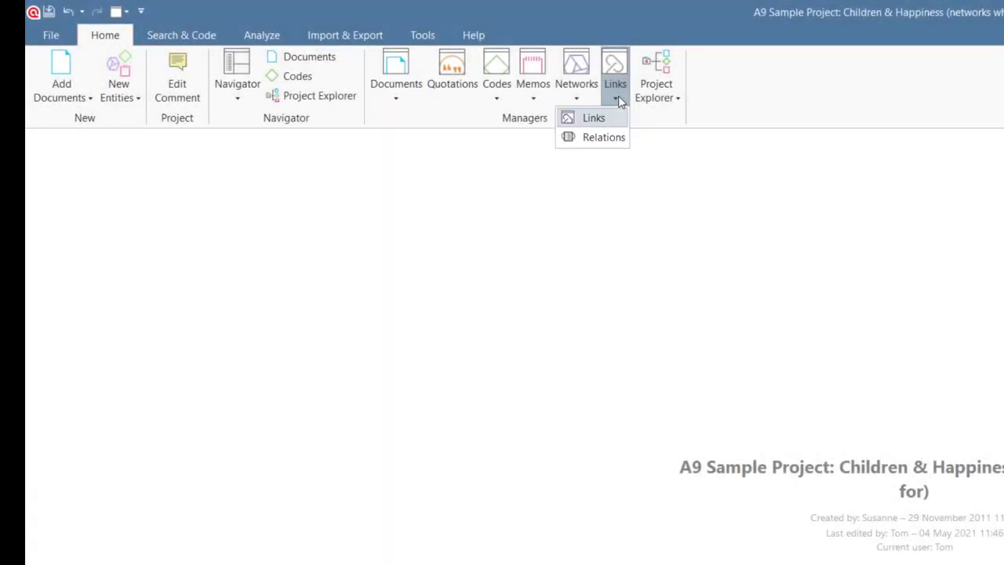
{"action": "mouse_move", "coordinate": [604, 137]}
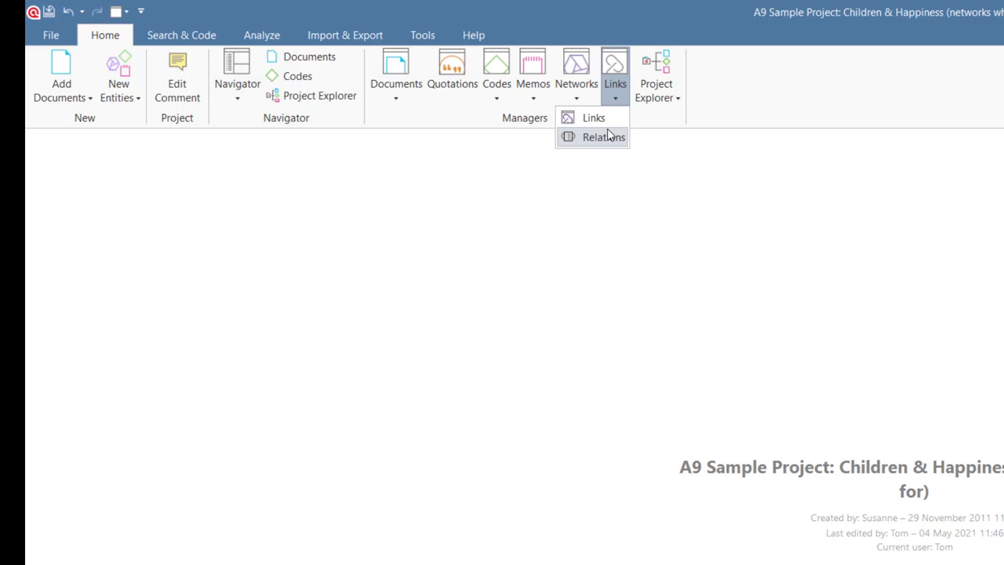
- Give the 'experience' relation a thicker line width, purple colour and dashed style
{"action": "left_click", "coordinate": [606, 137]}
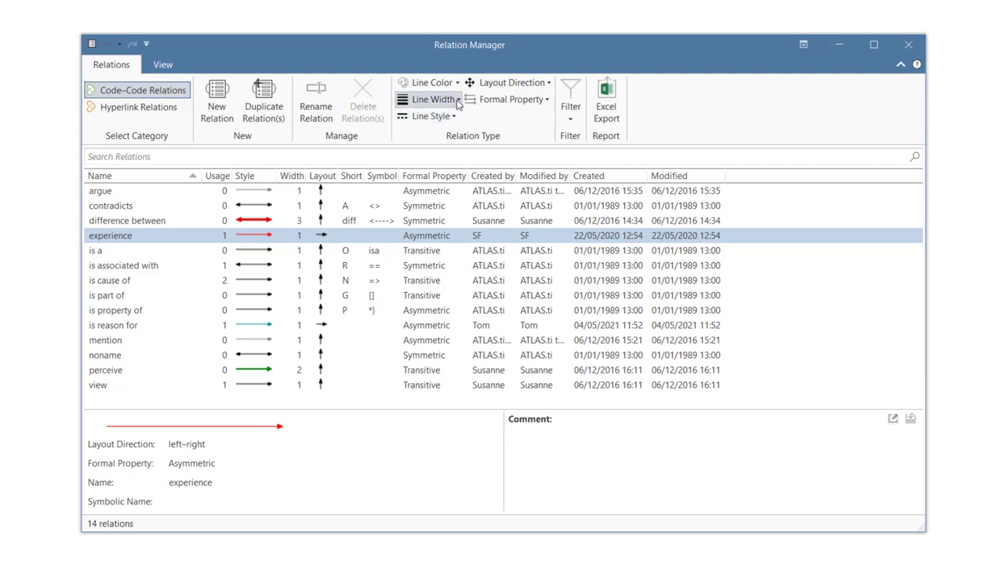
{"action": "left_click", "coordinate": [428, 99]}
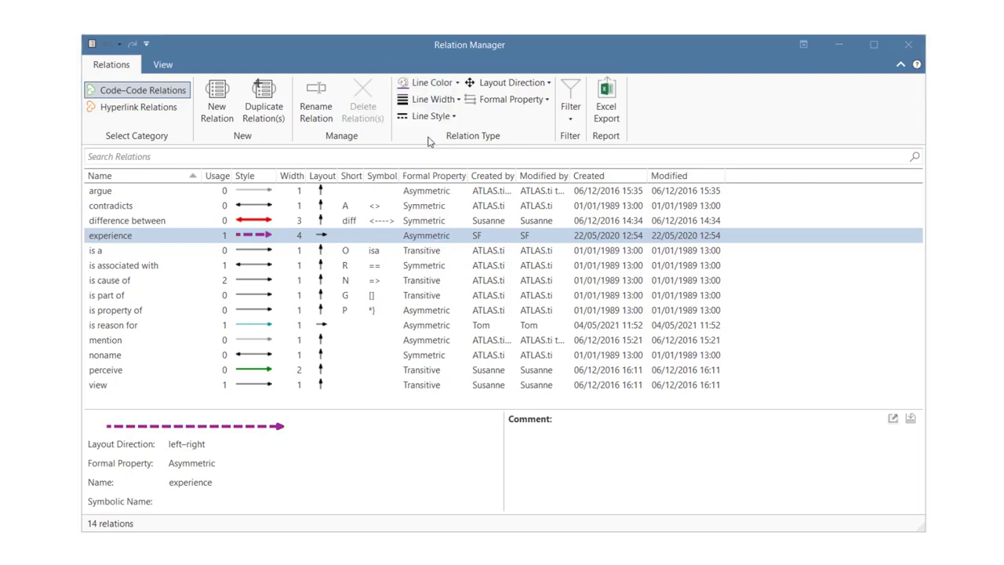
{"action": "left_click", "coordinate": [139, 107]}
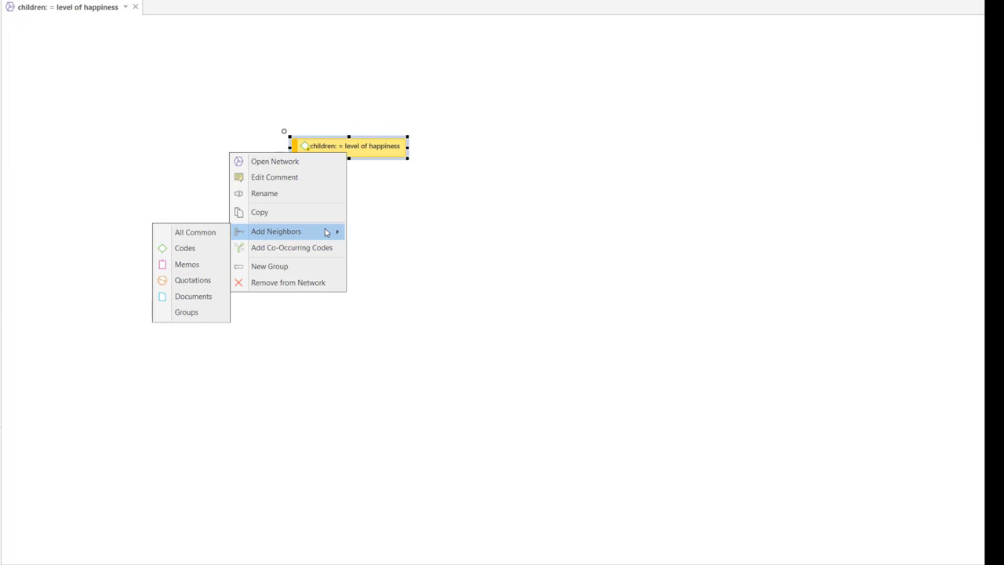
{"action": "mouse_move", "coordinate": [187, 263]}
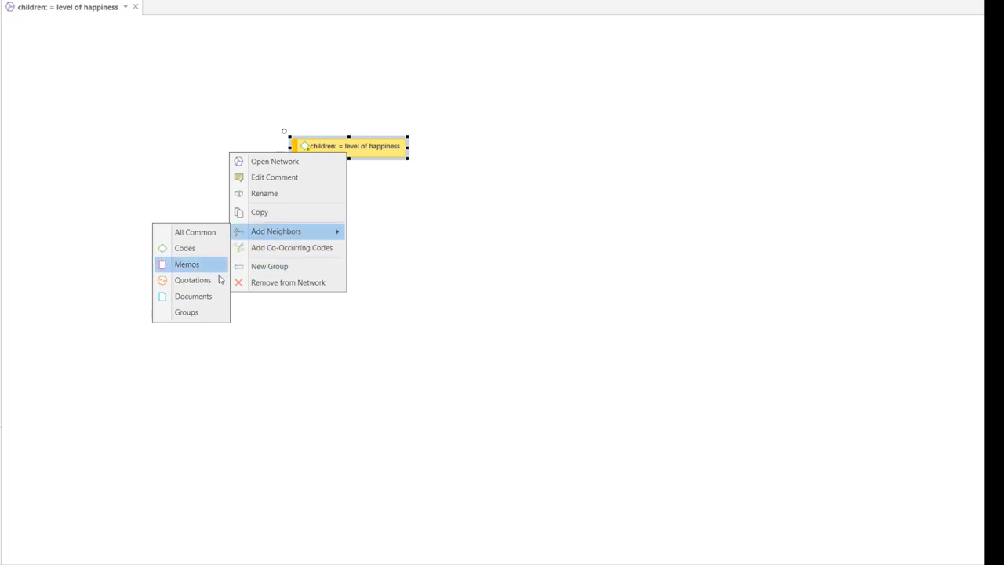
- Add the code's quotations as neighbours below it and apply a Perpendicular layout
{"action": "left_click", "coordinate": [192, 279]}
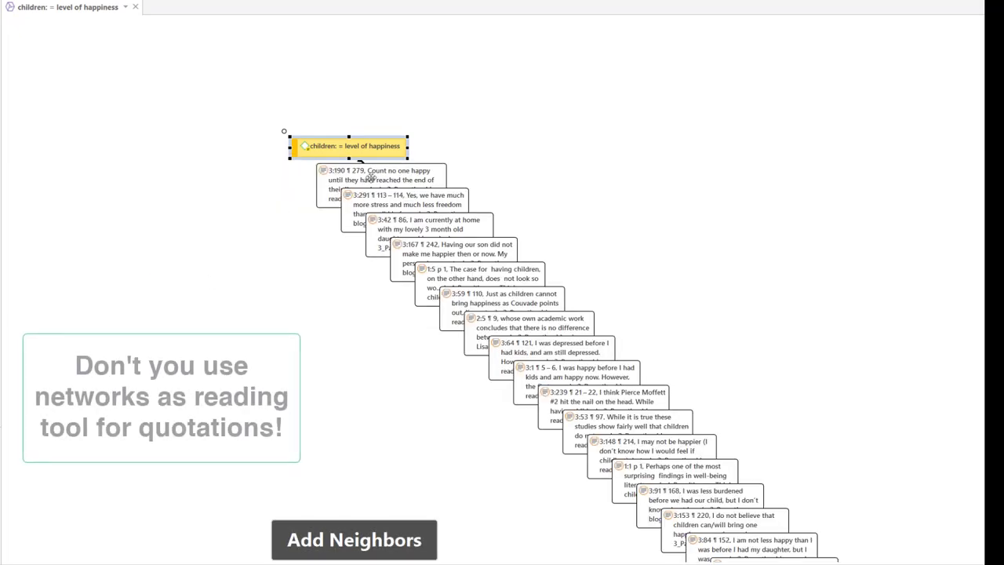
{"action": "left_click_drag", "start_coordinate": [346, 146], "coordinate": [318, 109]}
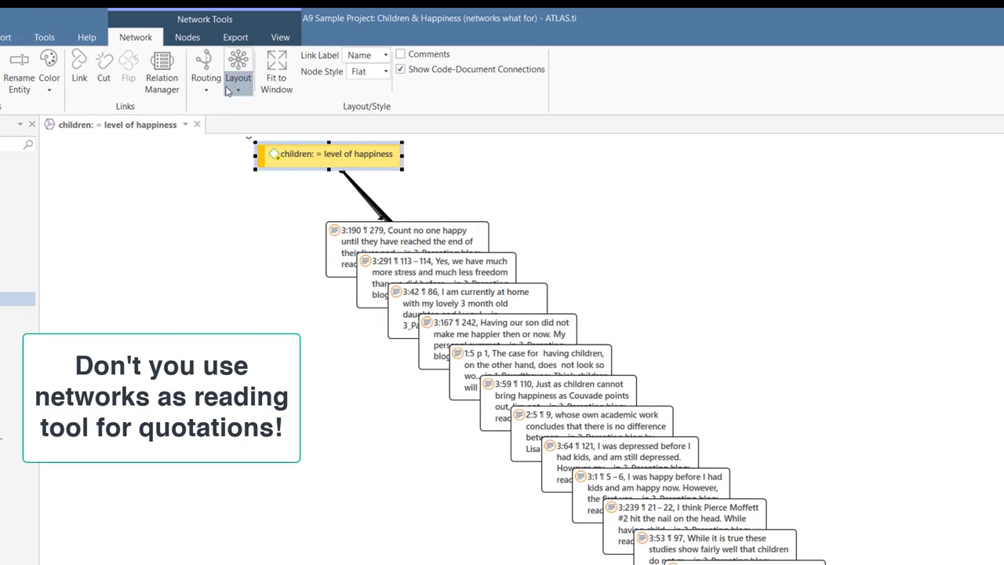
{"action": "left_click", "coordinate": [238, 70]}
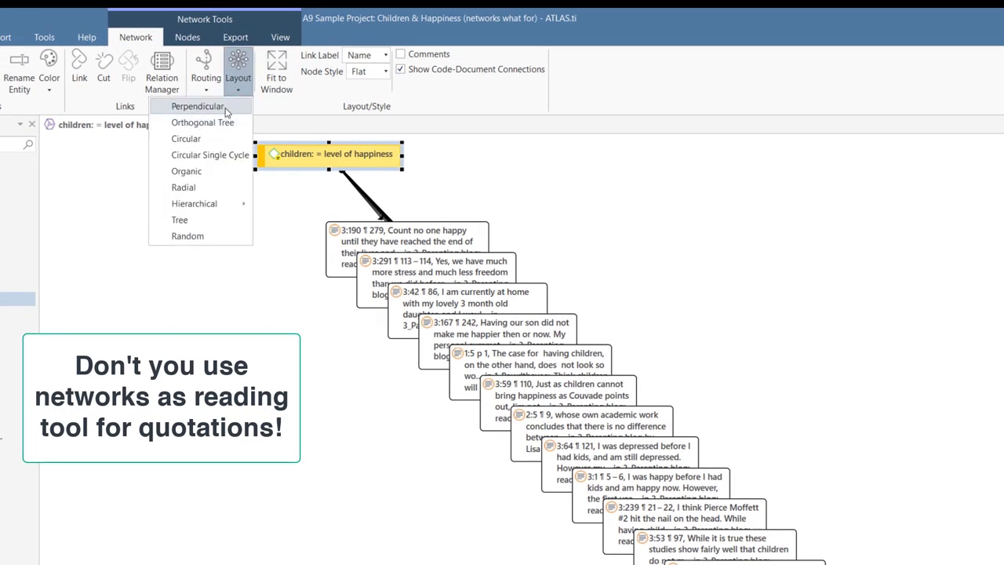
{"action": "left_click", "coordinate": [198, 106]}
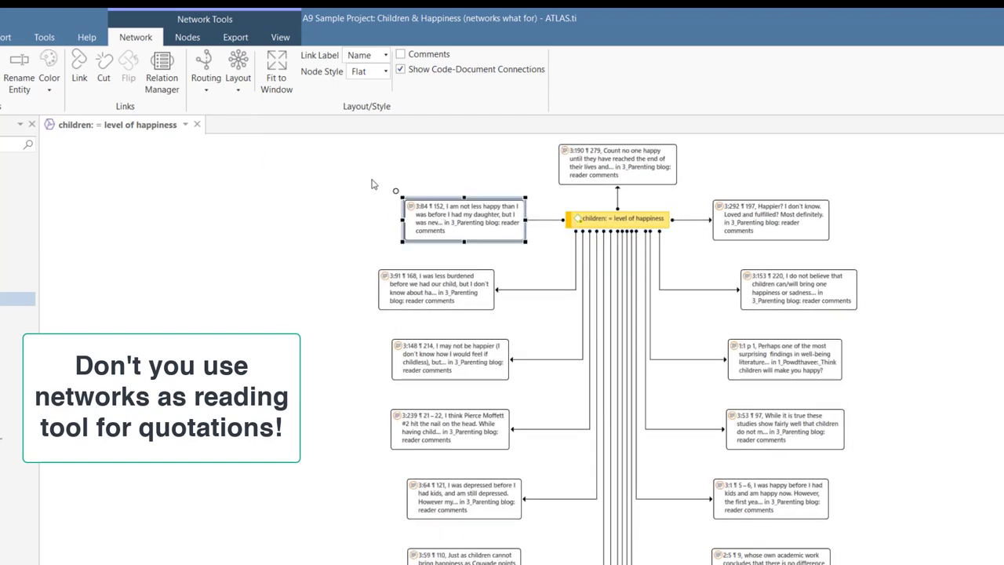
{"action": "left_click", "coordinate": [279, 37]}
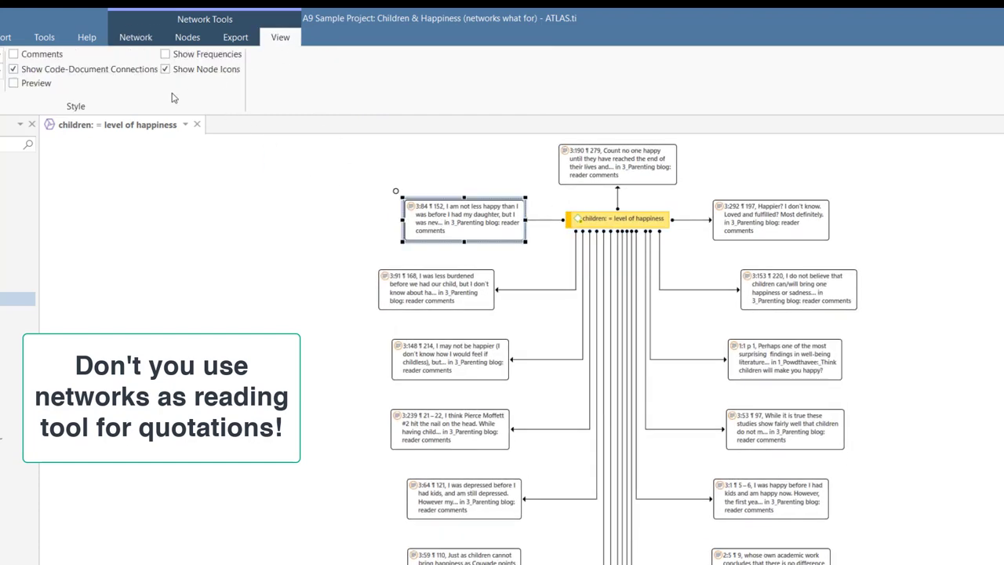
- Turn on quotation Preview and scroll through the 17 quotations of 'children: = level of happiness'
{"action": "left_click", "coordinate": [16, 84]}
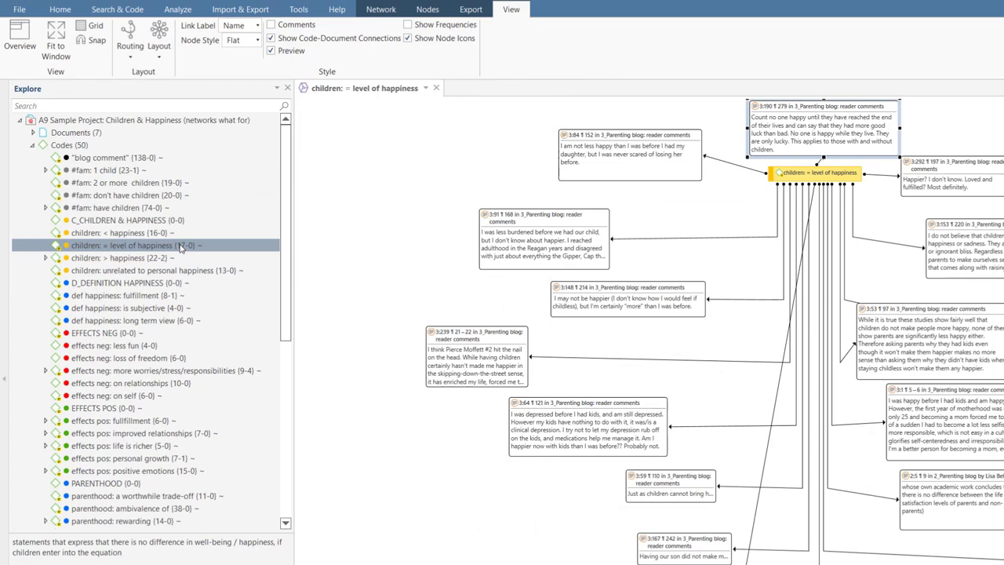
{"action": "double_click", "coordinate": [129, 244]}
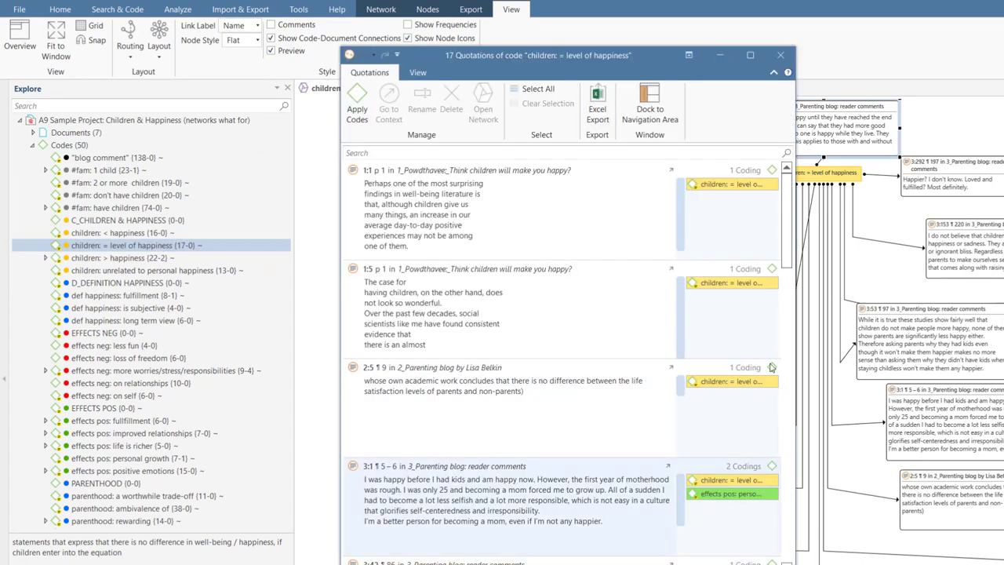
{"action": "scroll", "scroll_direction": "down", "scroll_amount": 3}
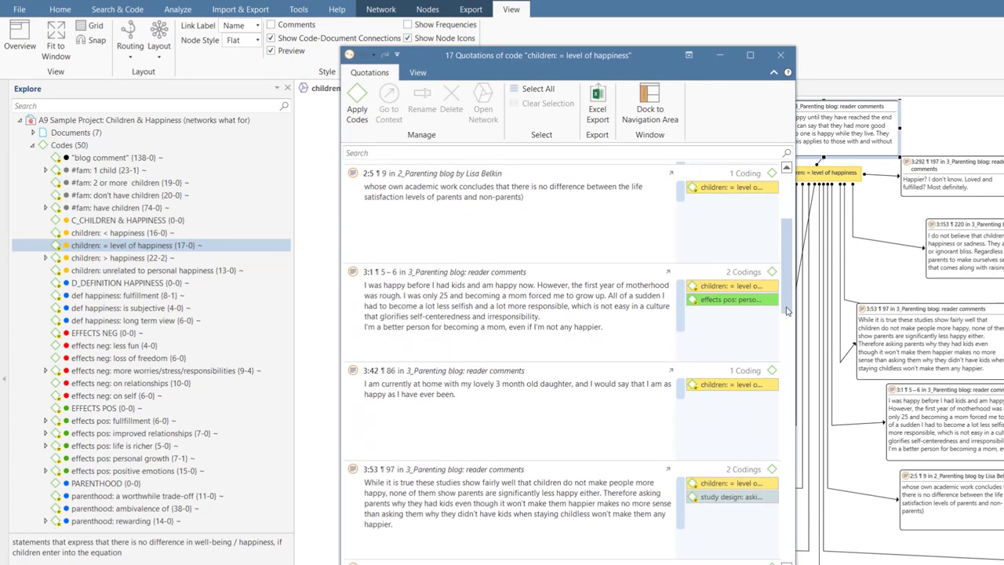
{"action": "scroll", "scroll_direction": "down", "scroll_amount": 3}
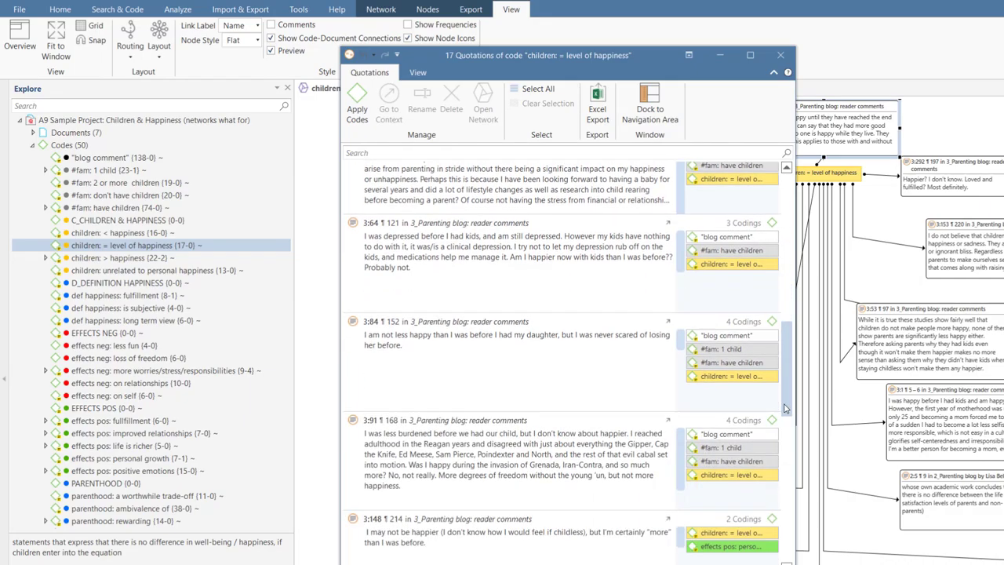
{"action": "scroll", "scroll_direction": "down", "scroll_amount": 3}
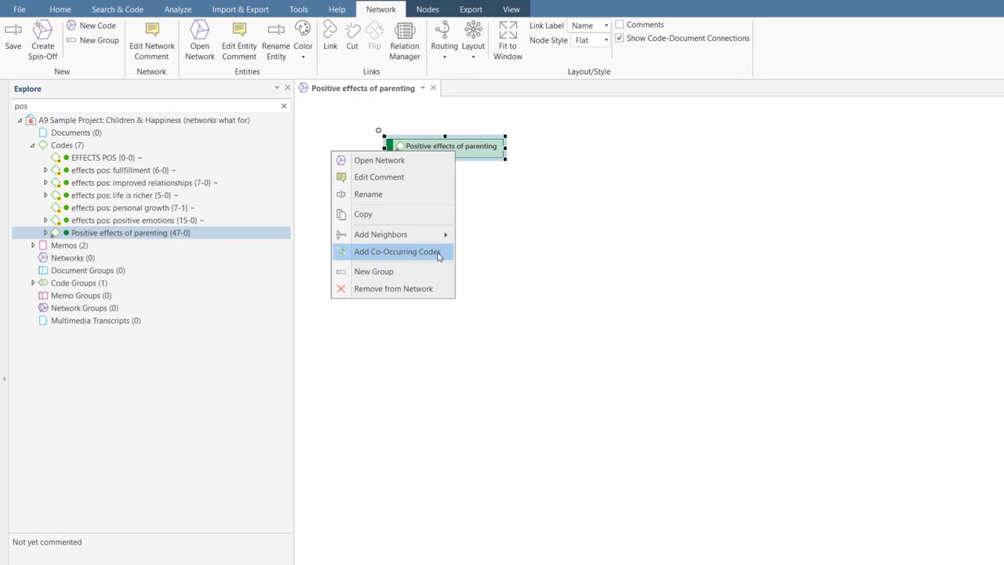
- Start adding co-occurring codes to 'Positive effects of parenting', then cancel placing them
{"action": "left_click", "coordinate": [396, 251]}
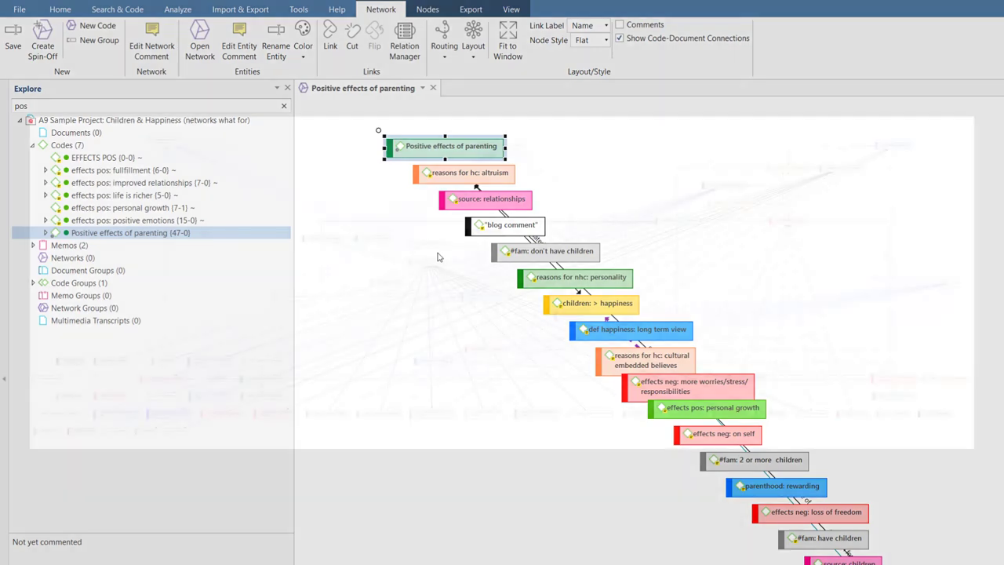
{"action": "right_click", "coordinate": [117, 245]}
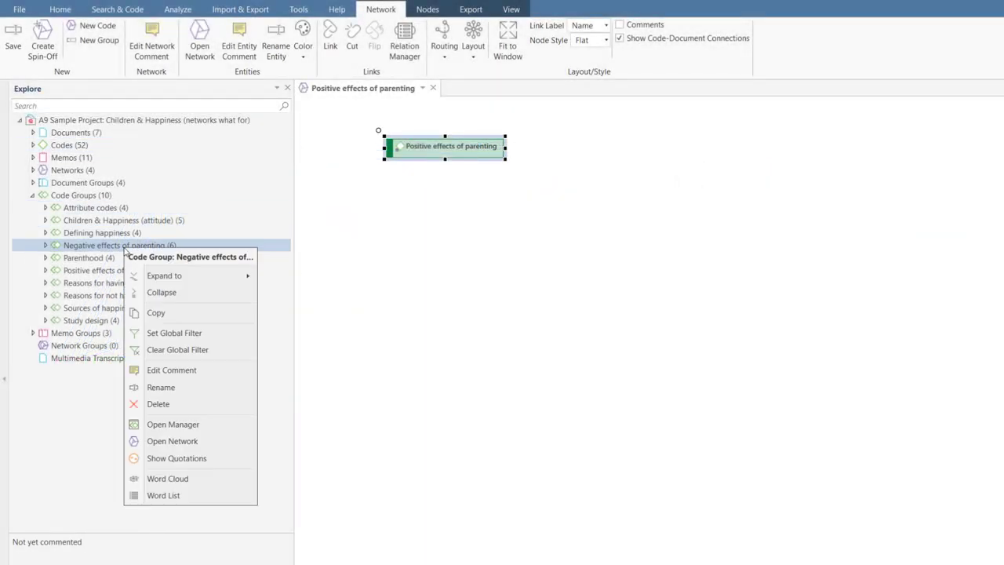
- Set global code filters for 'Negative effects of parenting' and 'Children & Happiness (attitude)' groups
{"action": "left_click", "coordinate": [174, 332]}
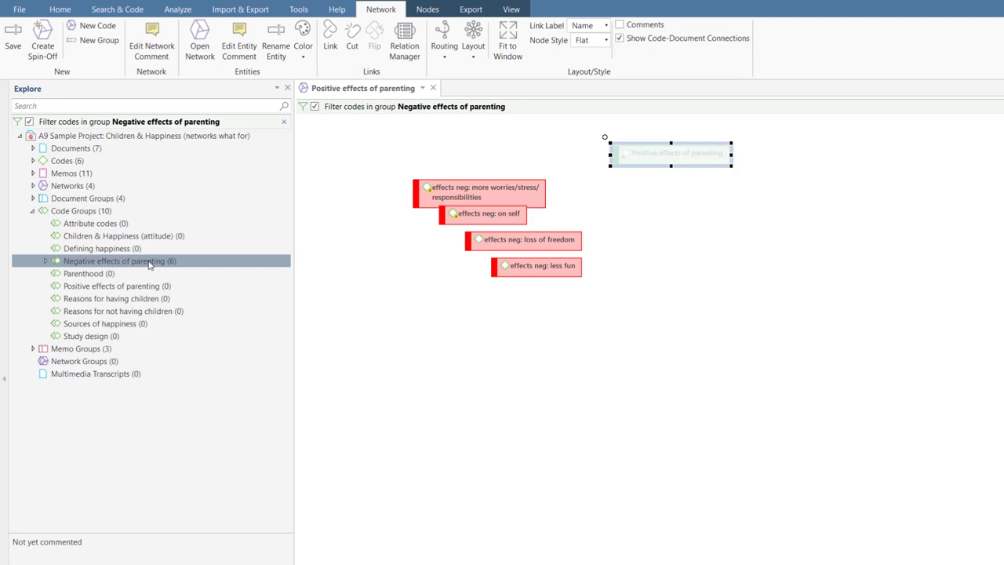
{"action": "right_click", "coordinate": [663, 153]}
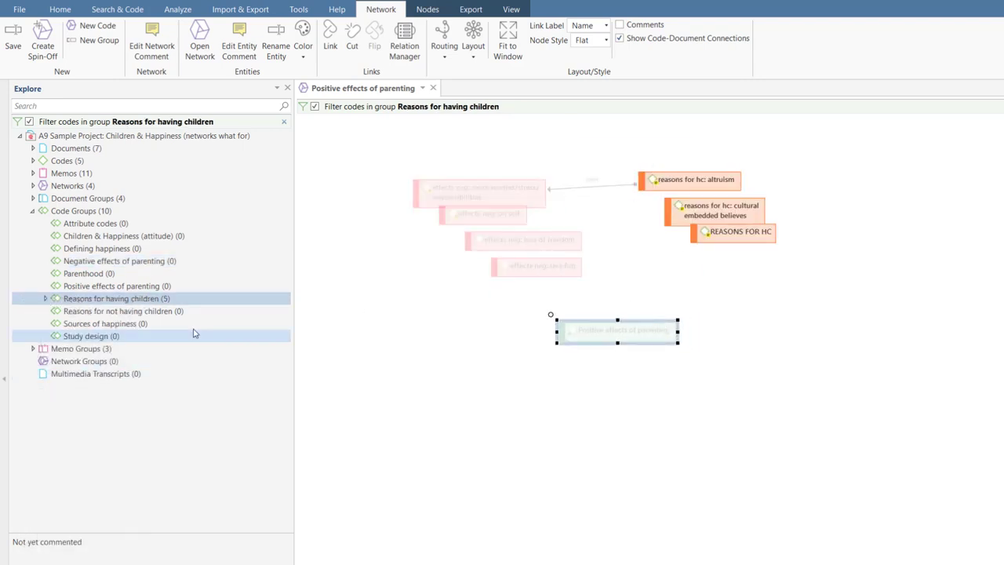
{"action": "left_click", "coordinate": [118, 235]}
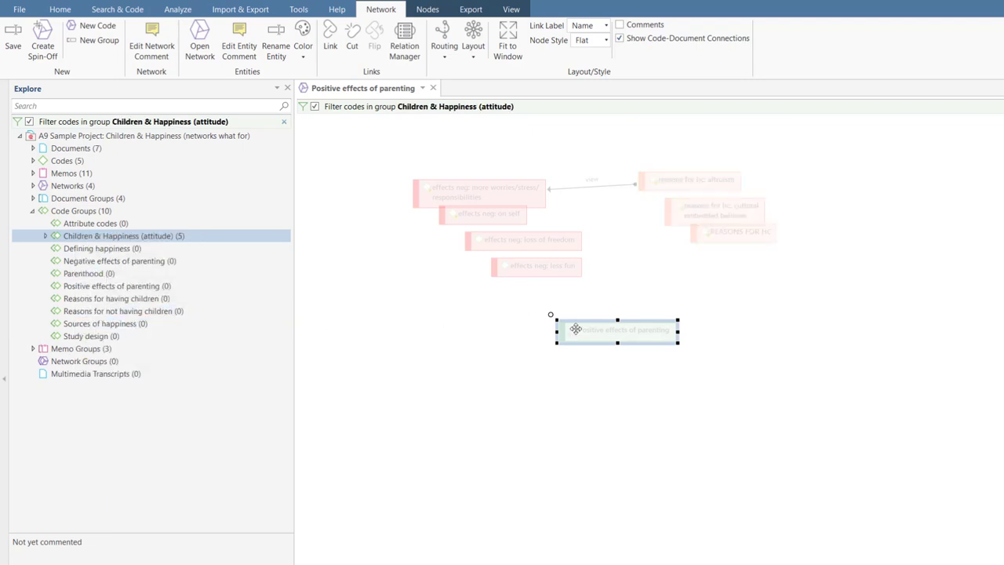